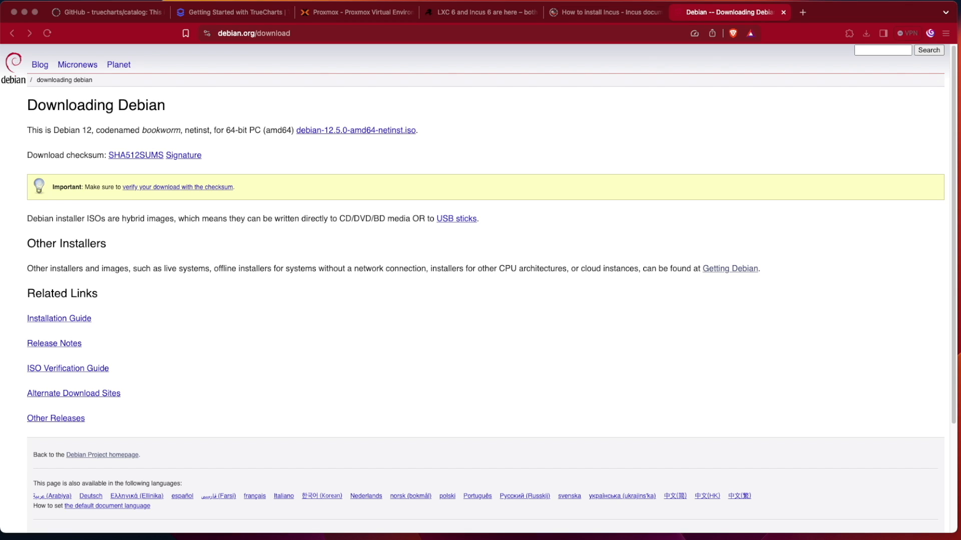
mouse_move(466, 238)
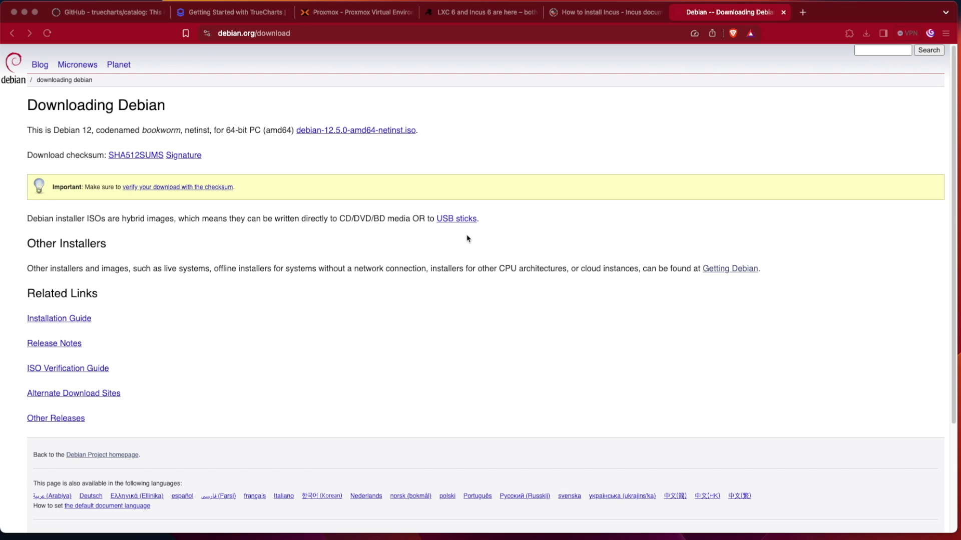
mouse_move(444, 233)
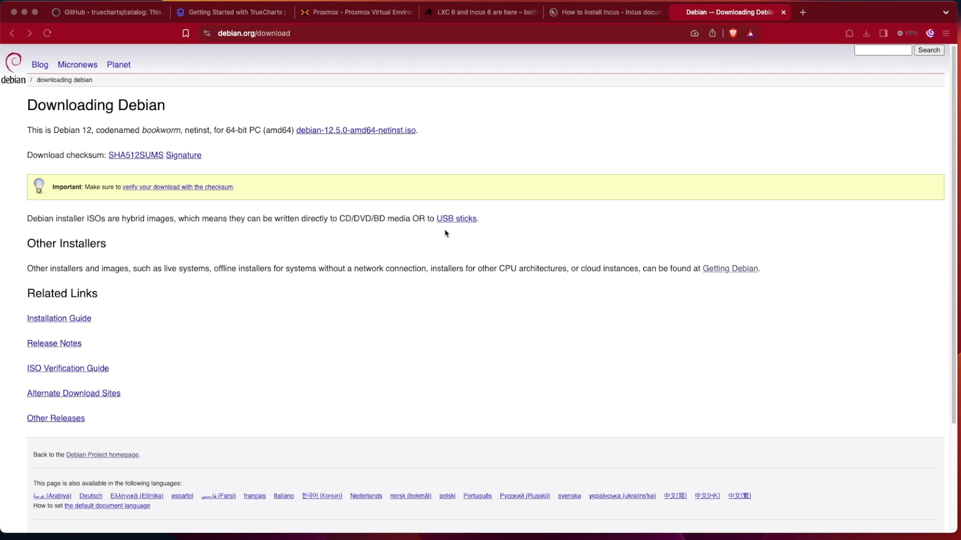
mouse_move(373, 179)
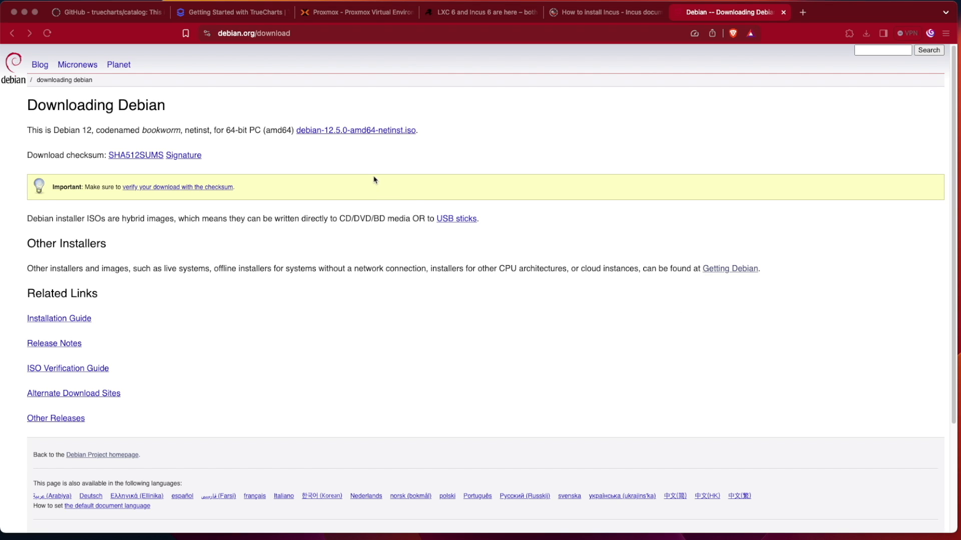
mouse_move(253, 156)
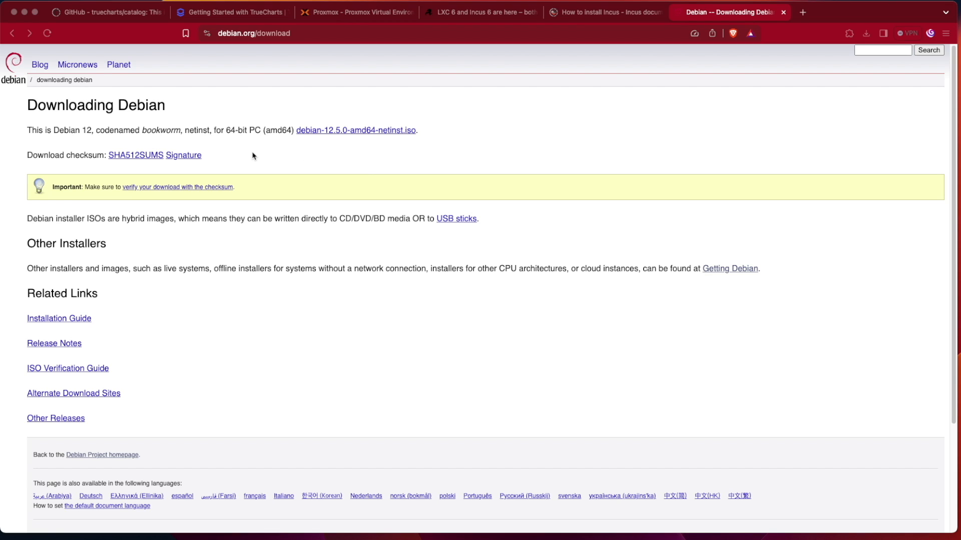
mouse_move(269, 157)
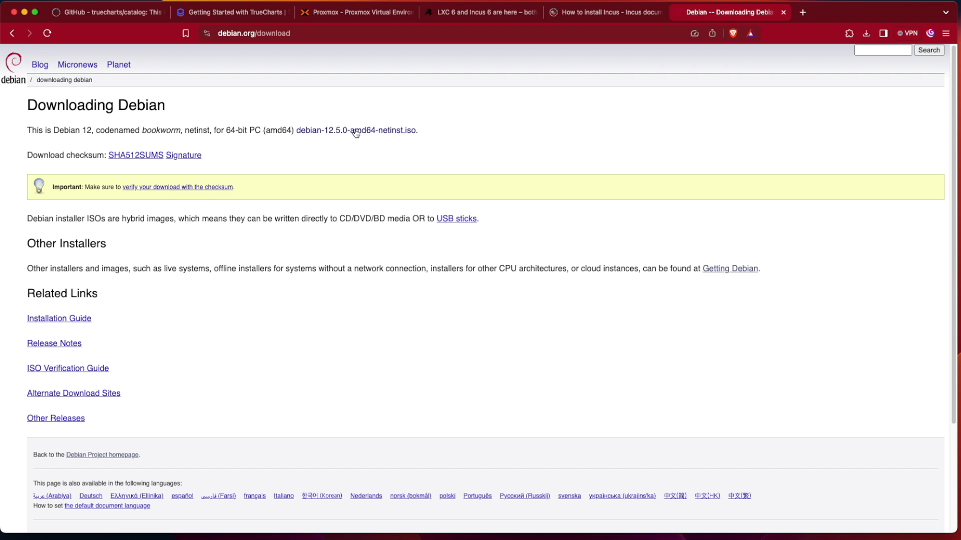
Copy the debian-12.5.0-amd64-netinst.iso link address and return to Proxmox
right_click(355, 130)
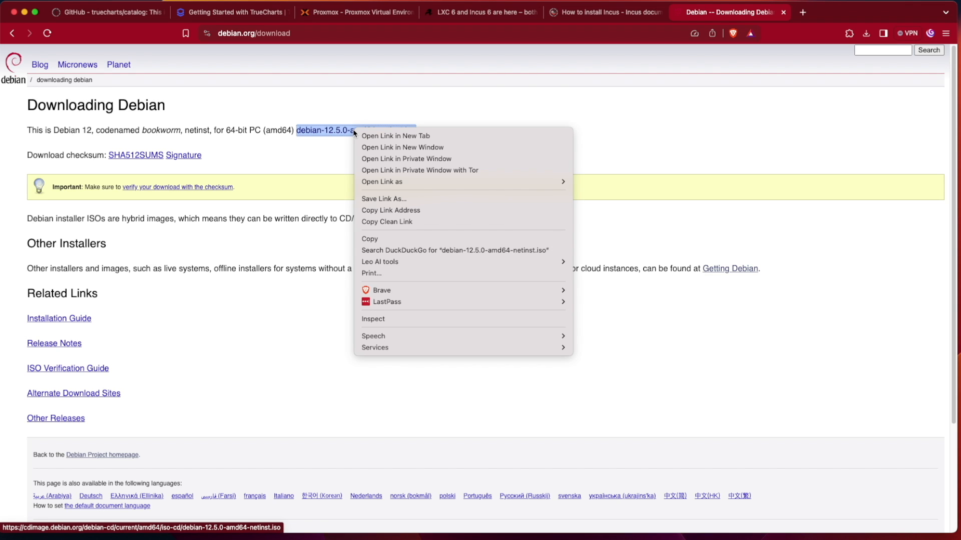
mouse_move(390, 211)
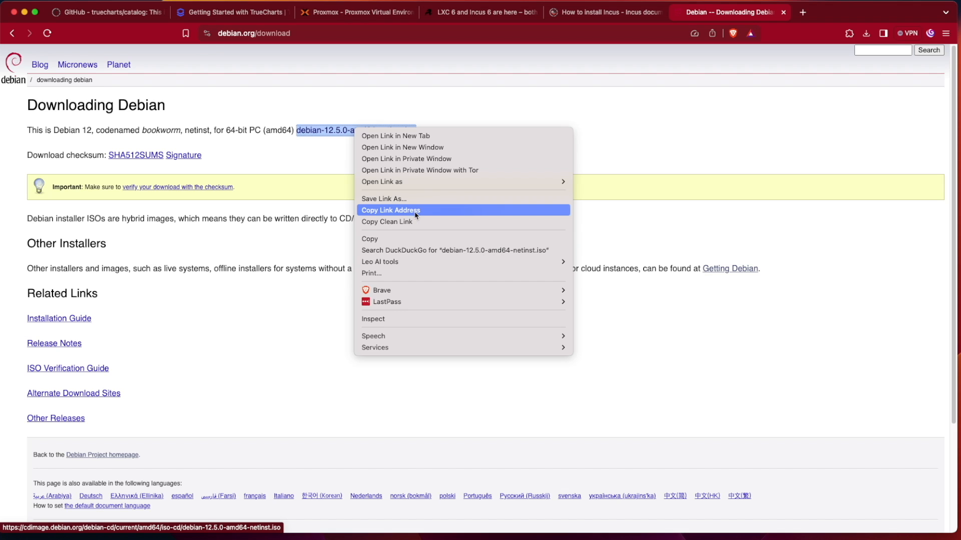
left_click(390, 210)
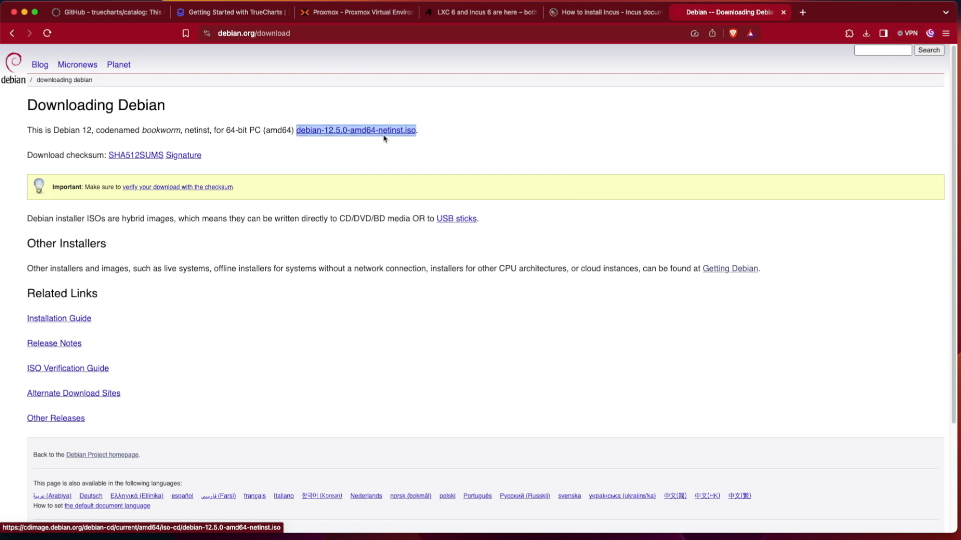
left_click(355, 12)
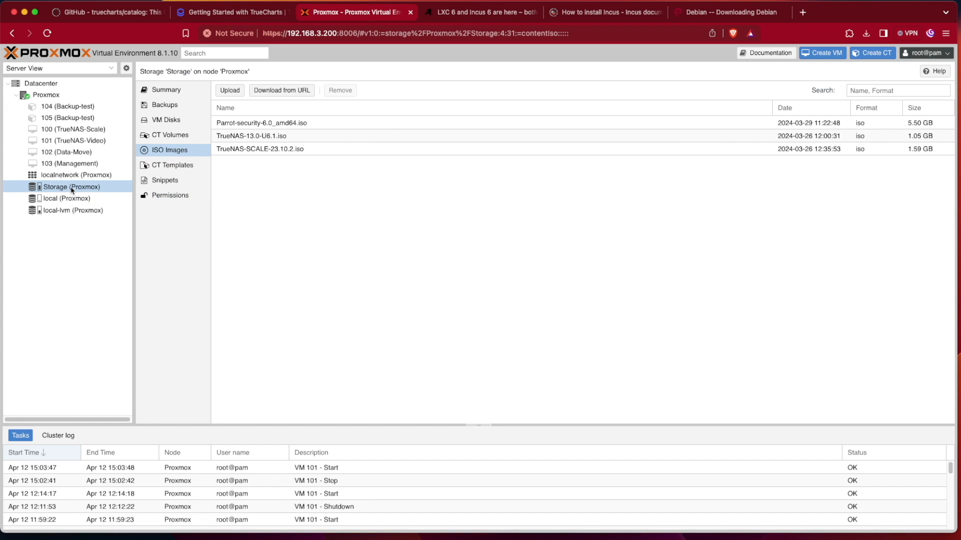
mouse_move(77, 193)
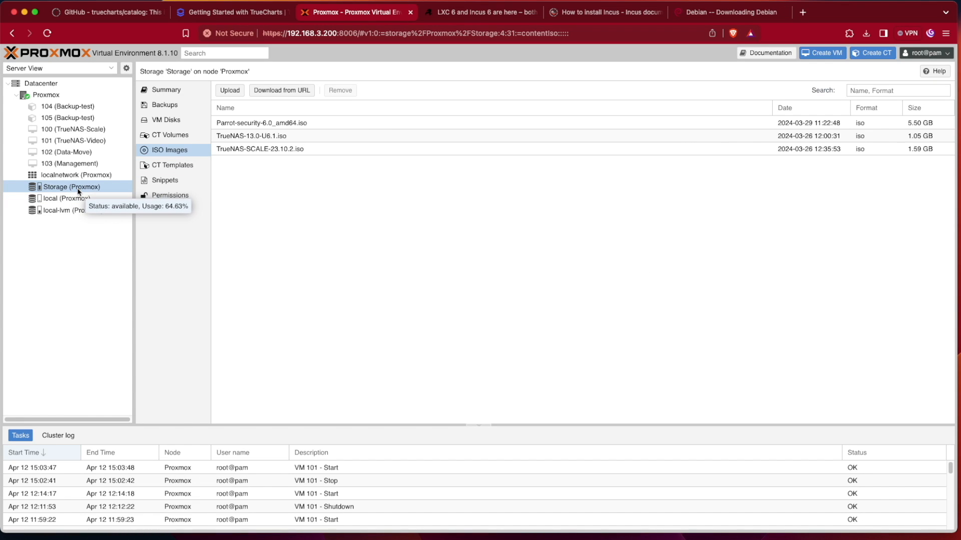
left_click(66, 198)
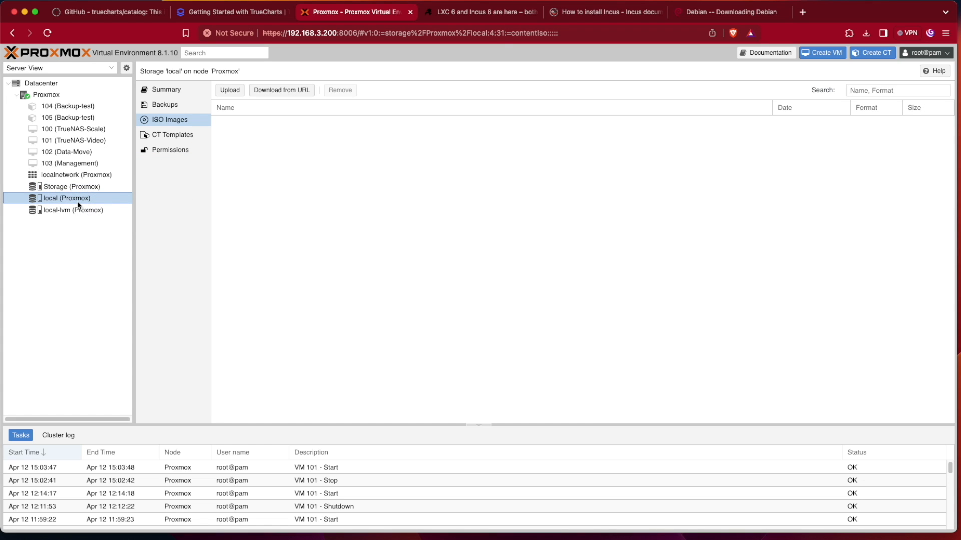
mouse_move(193, 127)
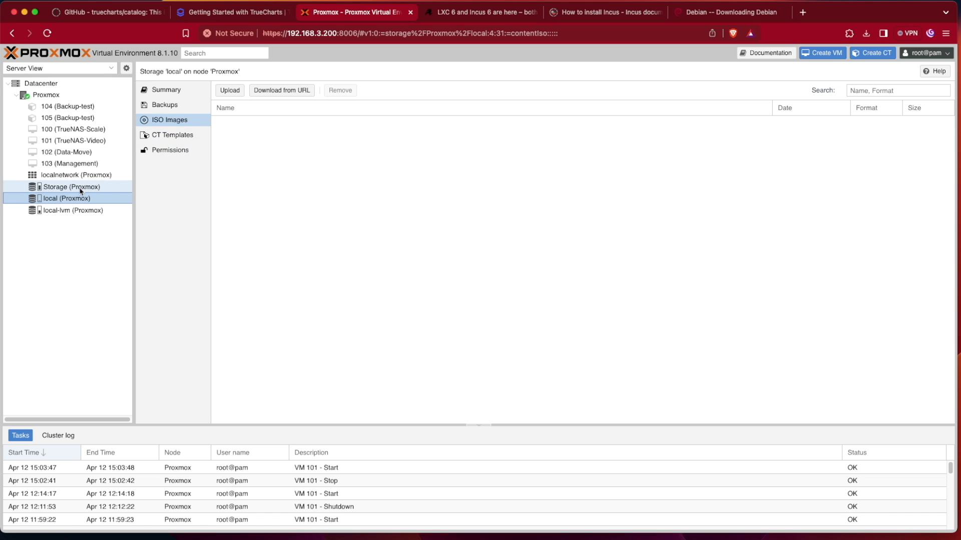
left_click(71, 186)
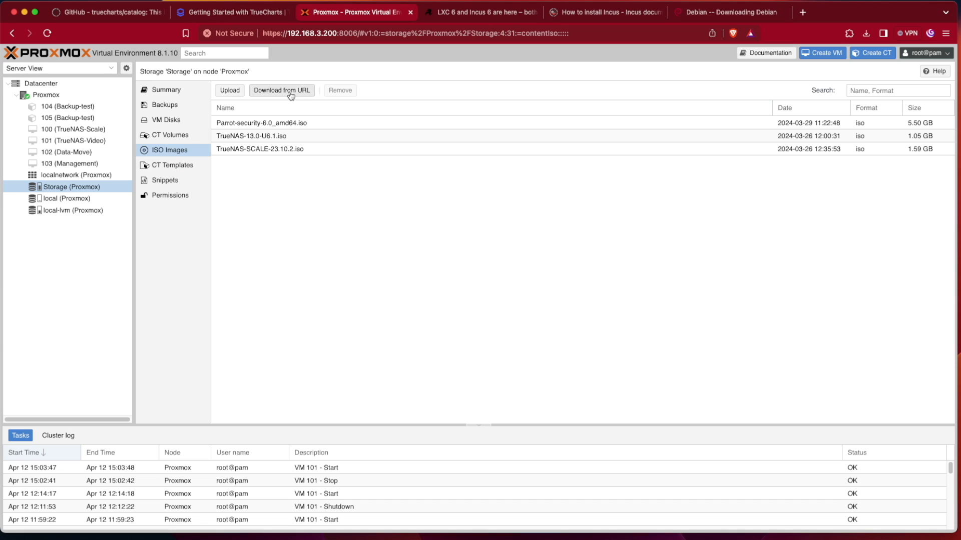
Paste the netinst ISO address into Download from URL, query it (629 MiB) and choose SHA-256
left_click(281, 91)
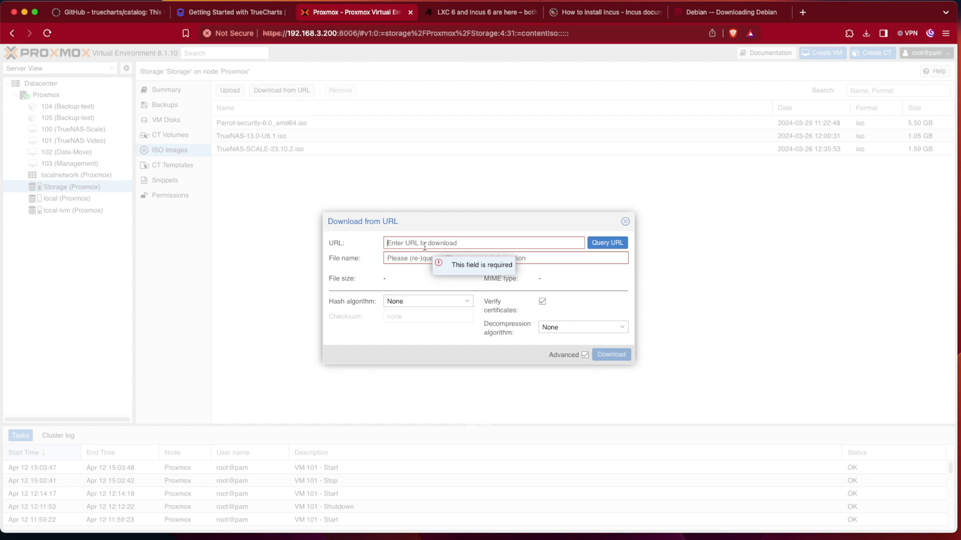
right_click(482, 242)
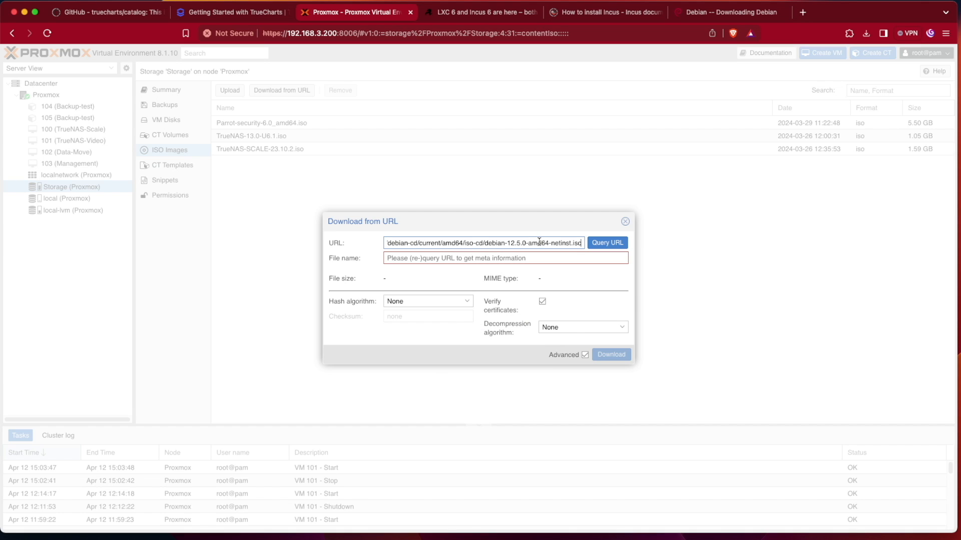
left_click(606, 242)
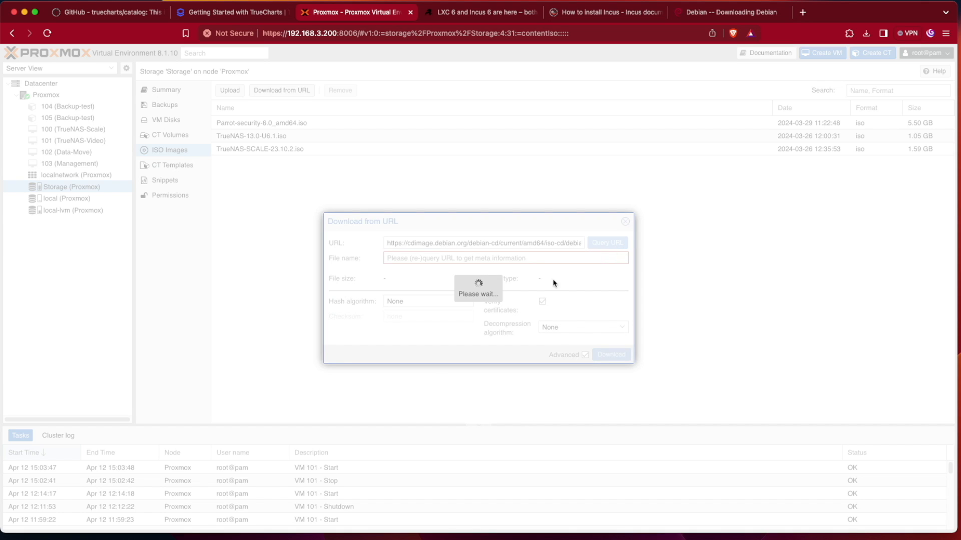
left_click(607, 242)
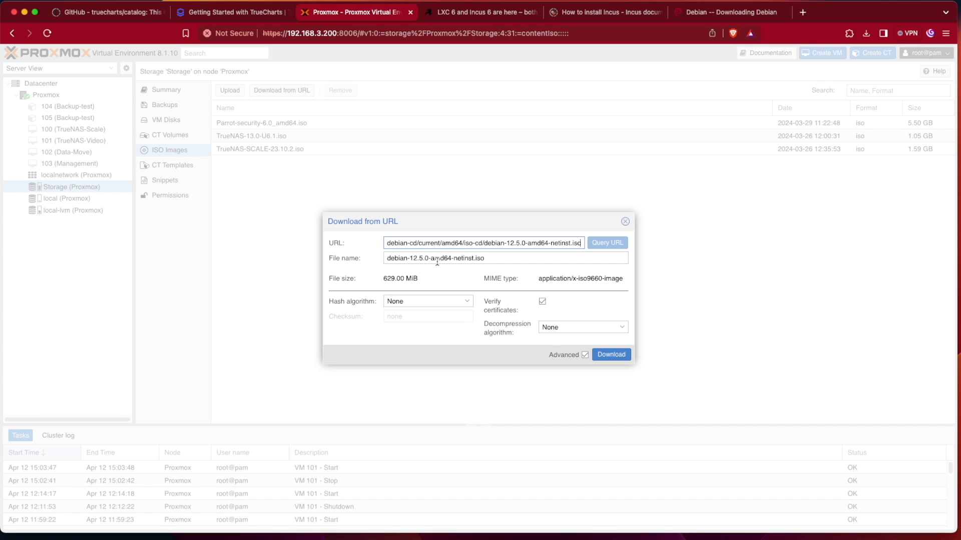
mouse_move(485, 258)
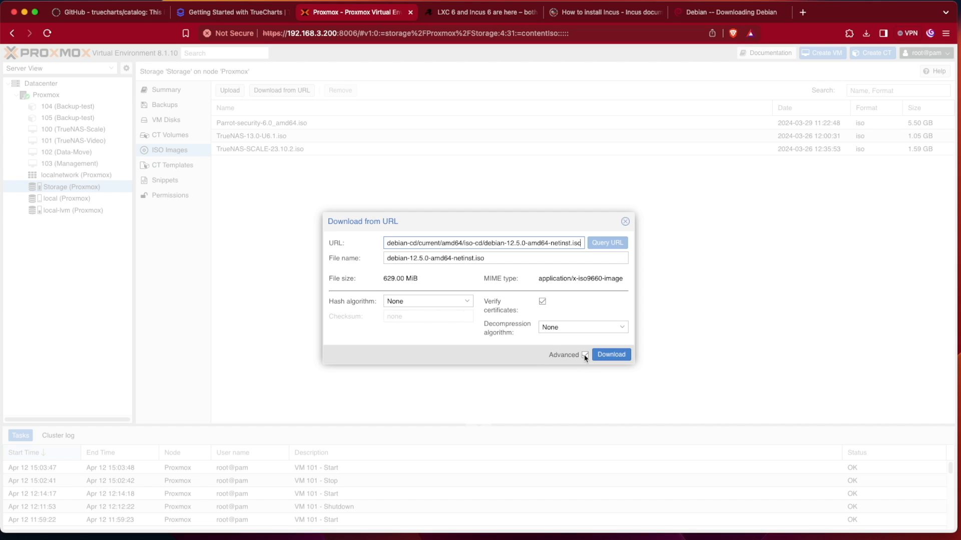
mouse_move(473, 304)
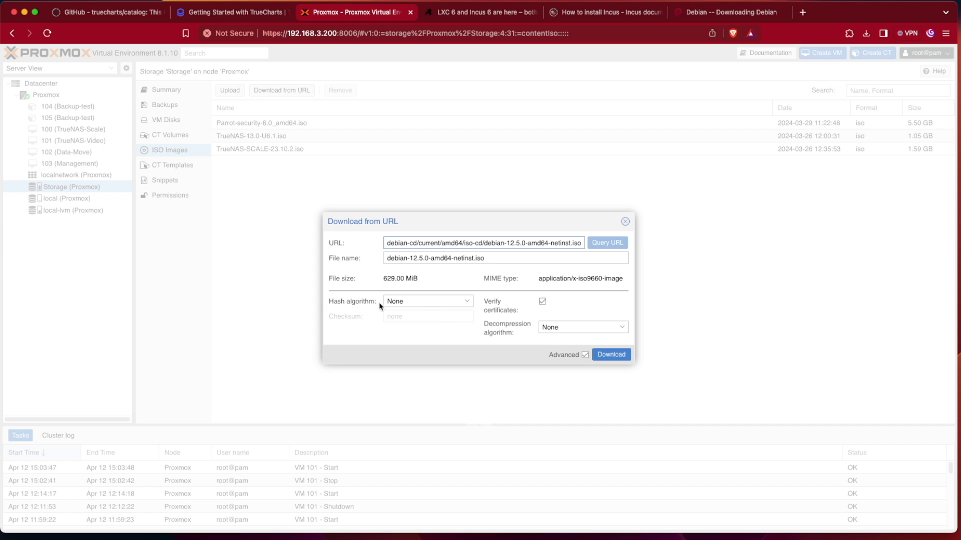
left_click(428, 301)
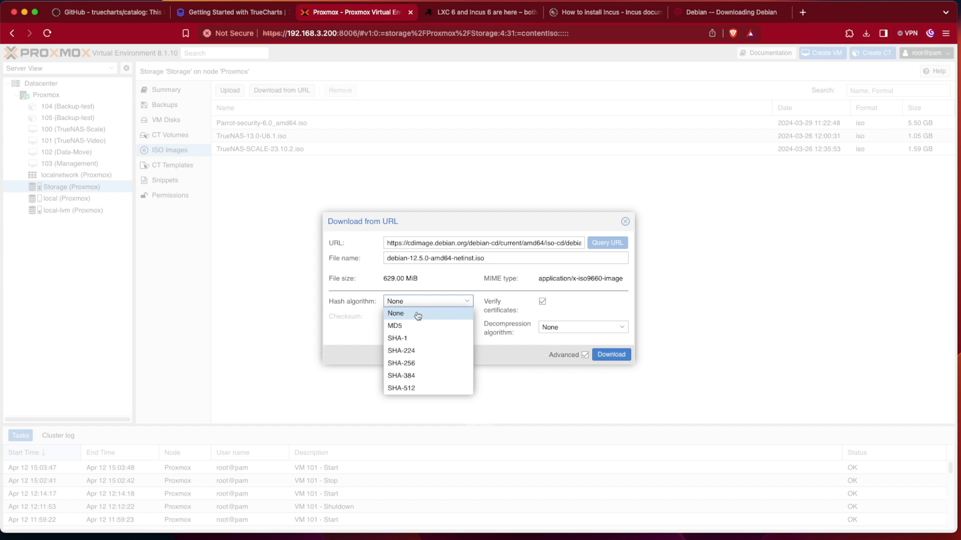
left_click(400, 362)
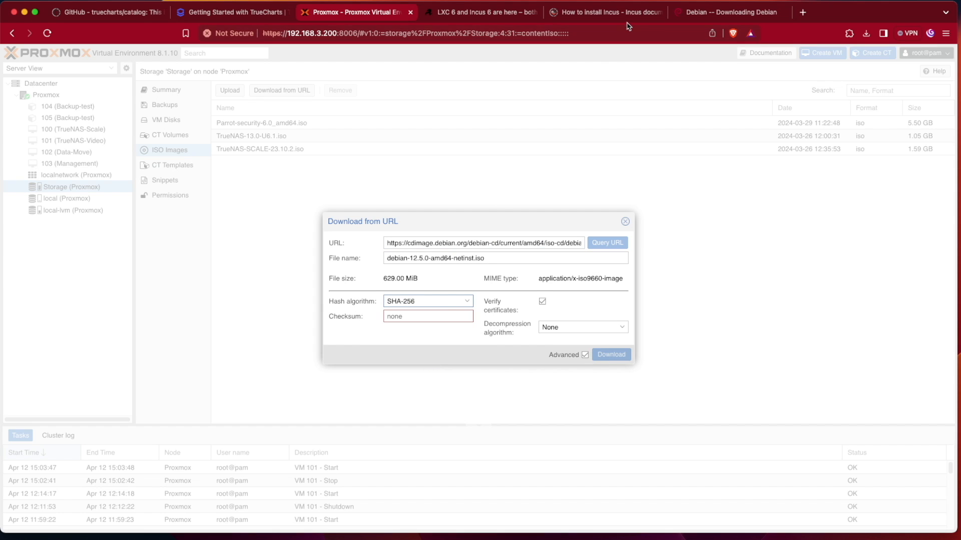
Copy the amd64 netinst ISO checksum from Debian's SHA512SUMS list and return to Proxmox
left_click(728, 12)
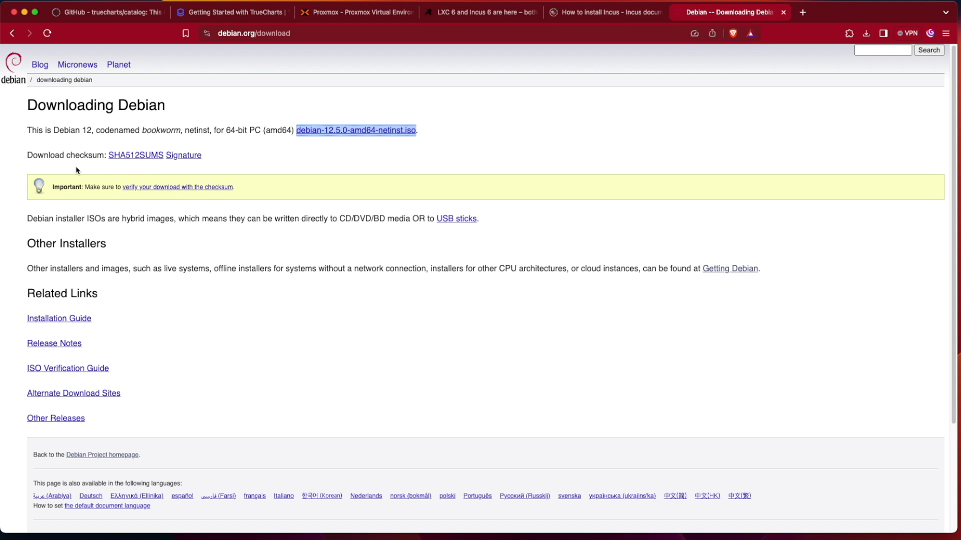
mouse_move(135, 155)
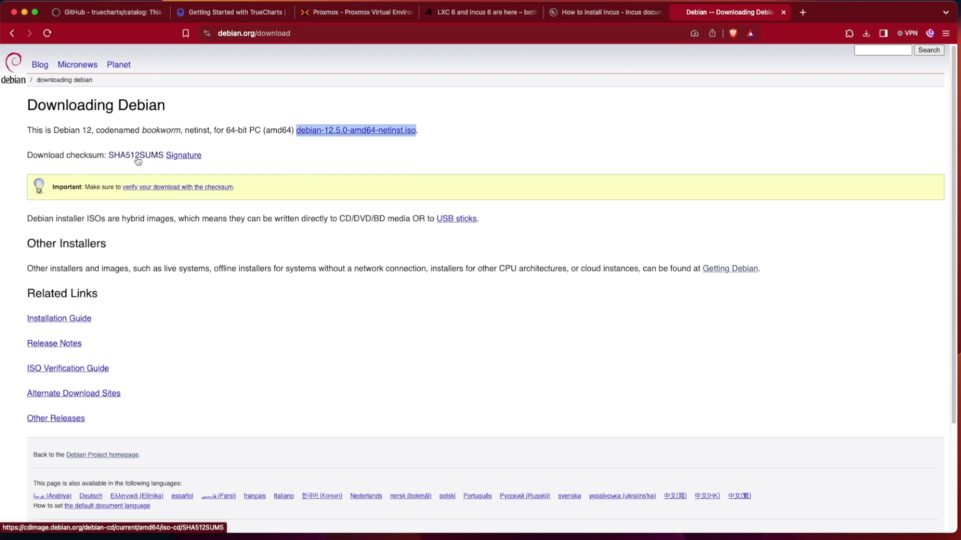
left_click(135, 154)
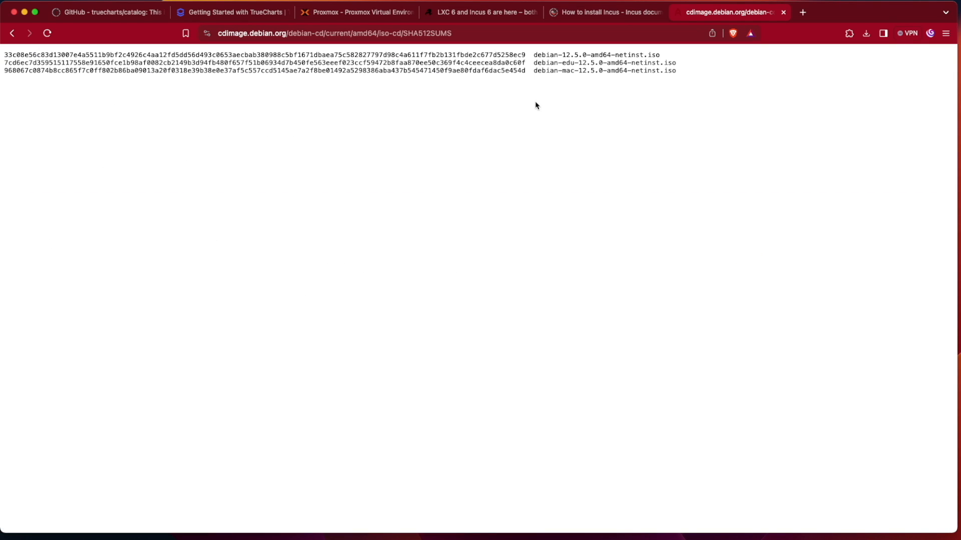
mouse_move(541, 111)
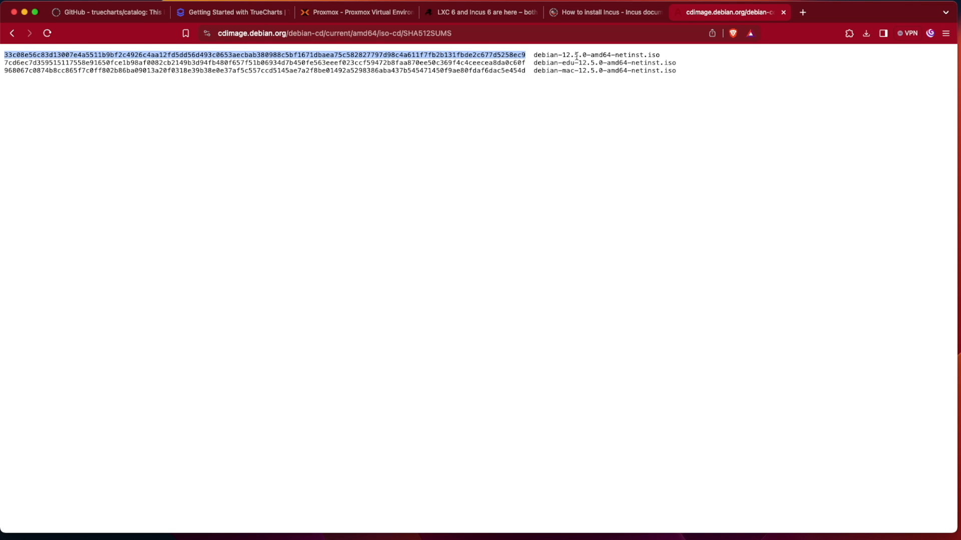
mouse_move(608, 89)
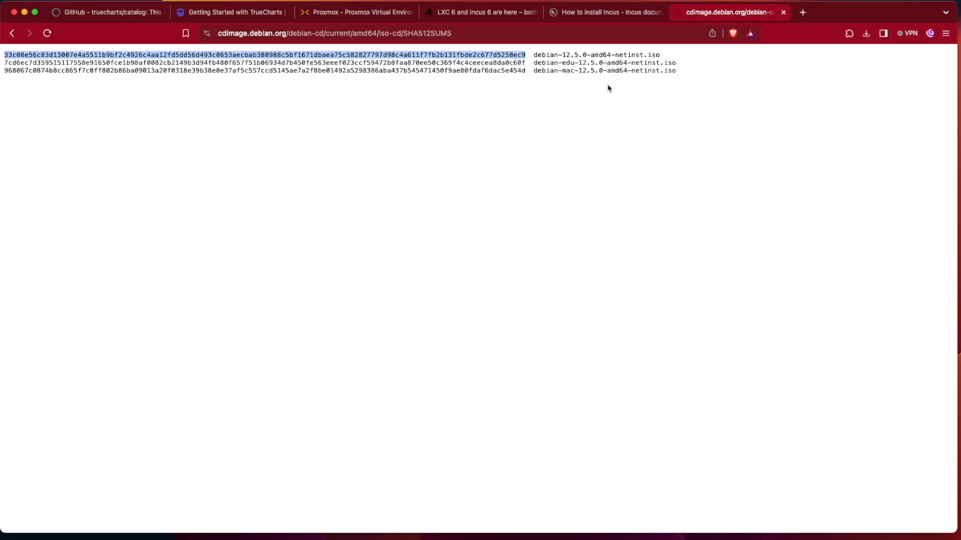
left_click(355, 12)
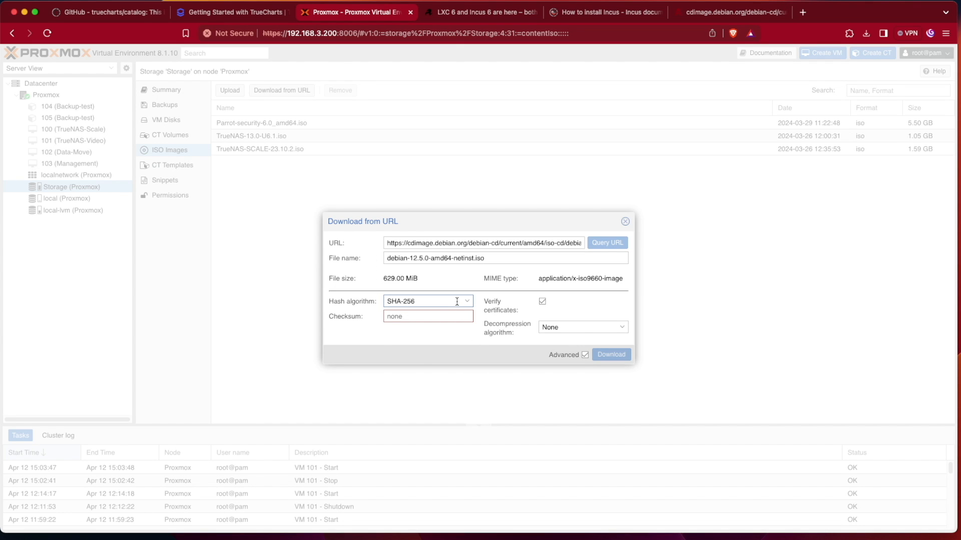
Set SHA-512, paste the checksum and start the ISO download into Storage
left_click(426, 302)
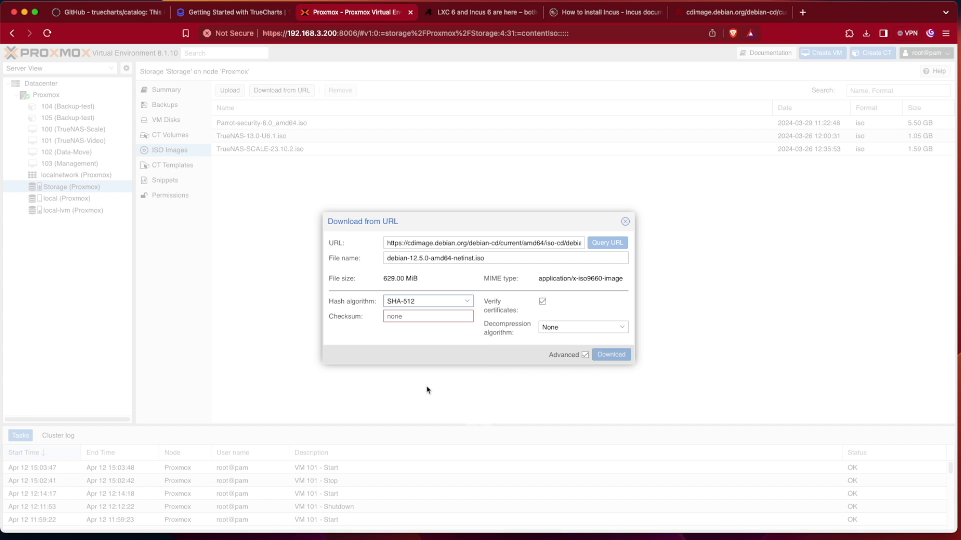
right_click(427, 316)
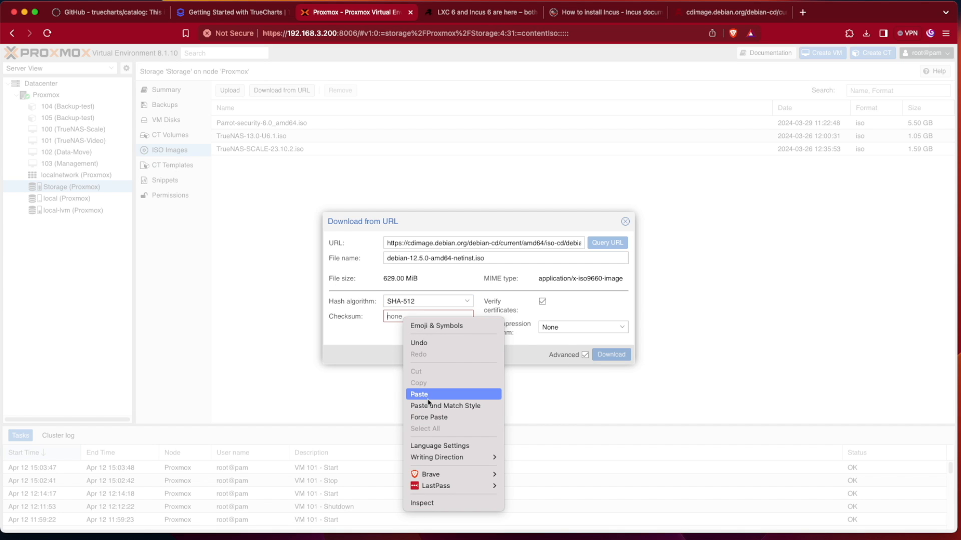
left_click(419, 395)
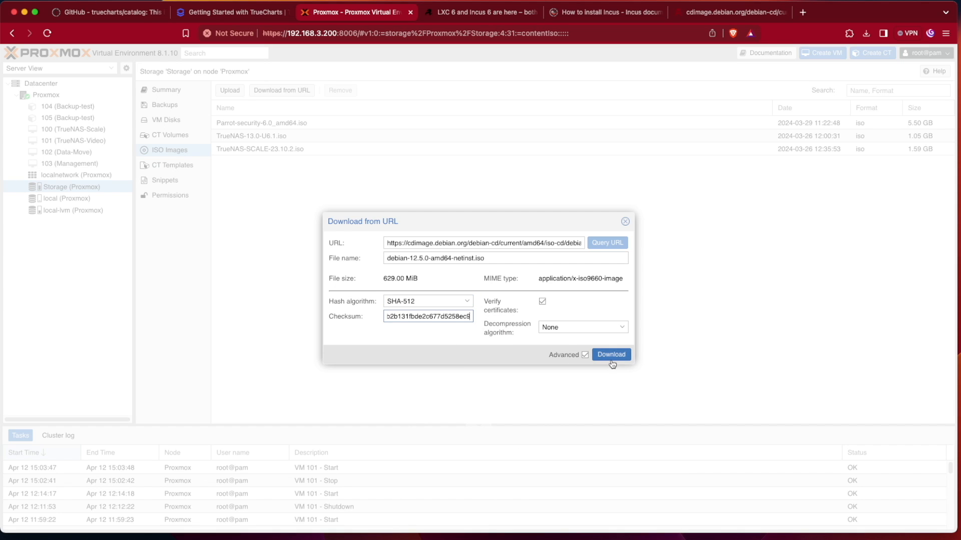
left_click(610, 354)
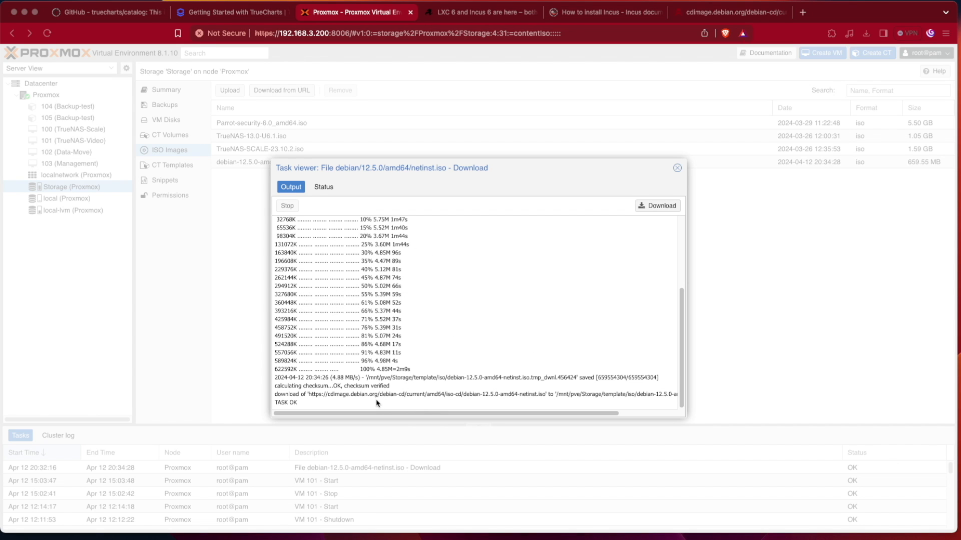
mouse_move(356, 402)
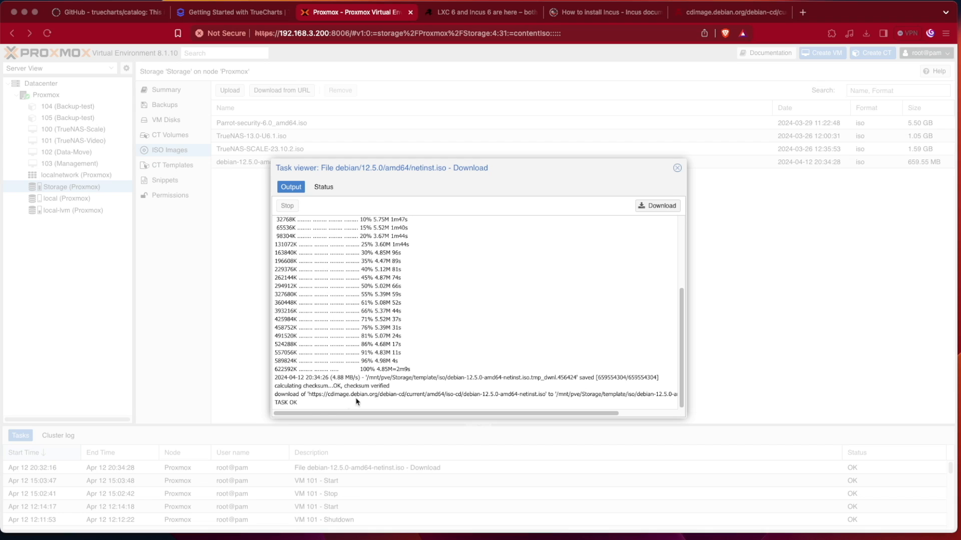
mouse_move(299, 407)
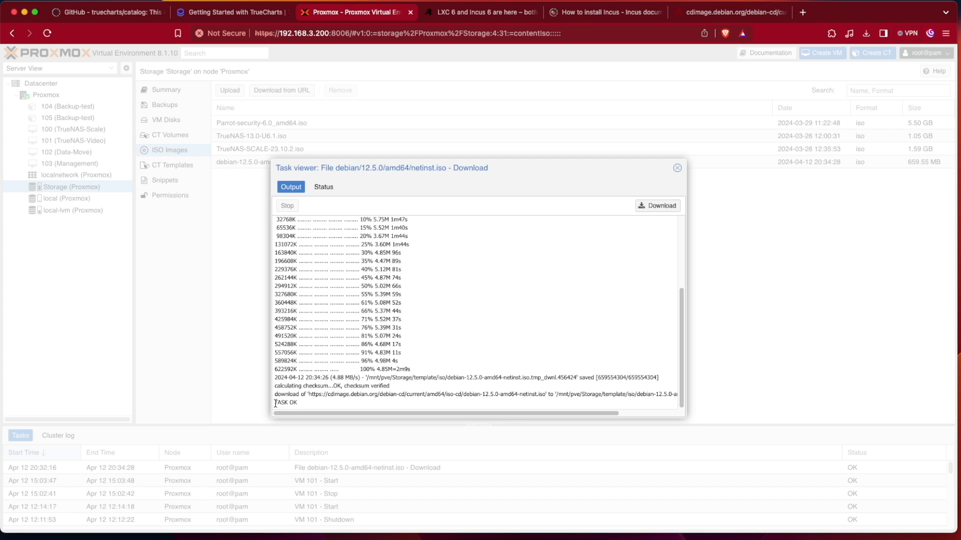
Confirm the task log ends in TASK OK with checksum verified and close it
double_click(285, 402)
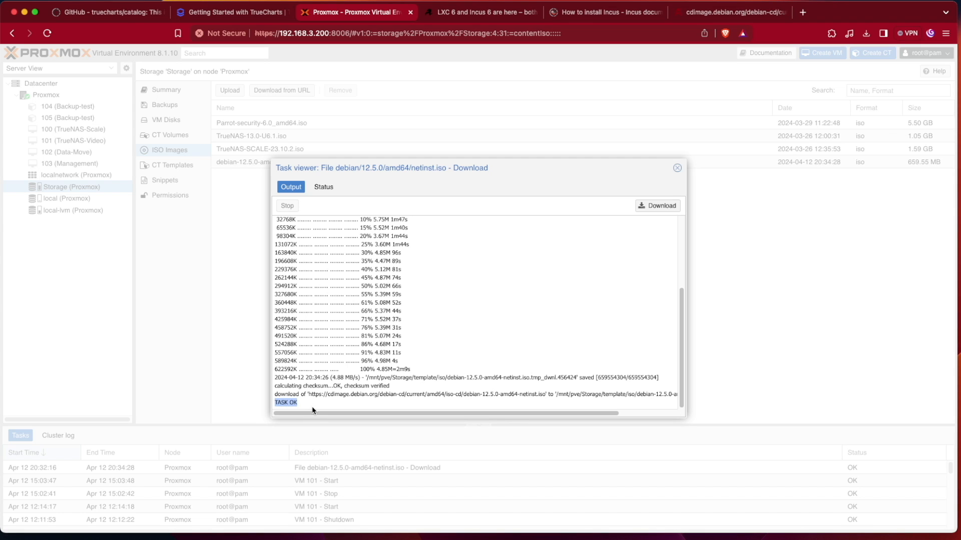
mouse_move(645, 190)
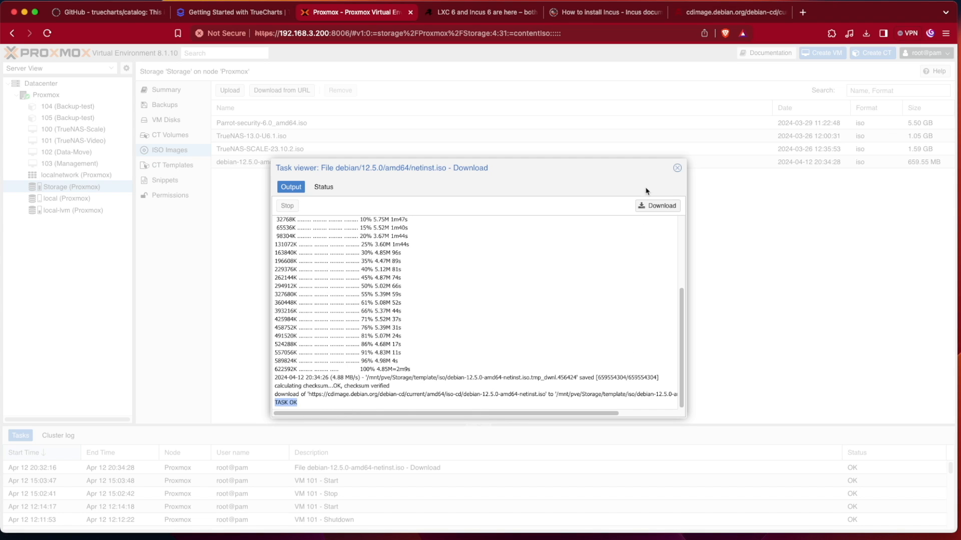
left_click(676, 168)
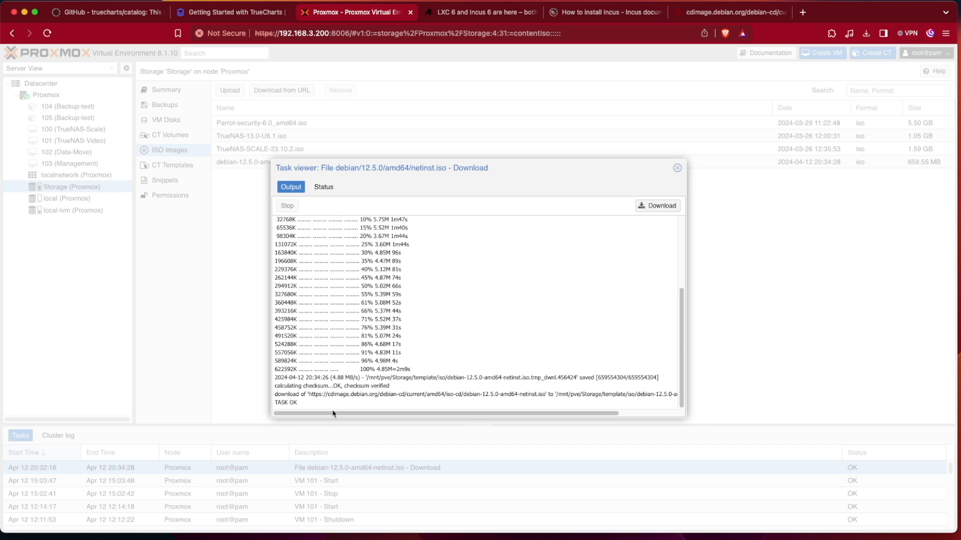
mouse_move(300, 403)
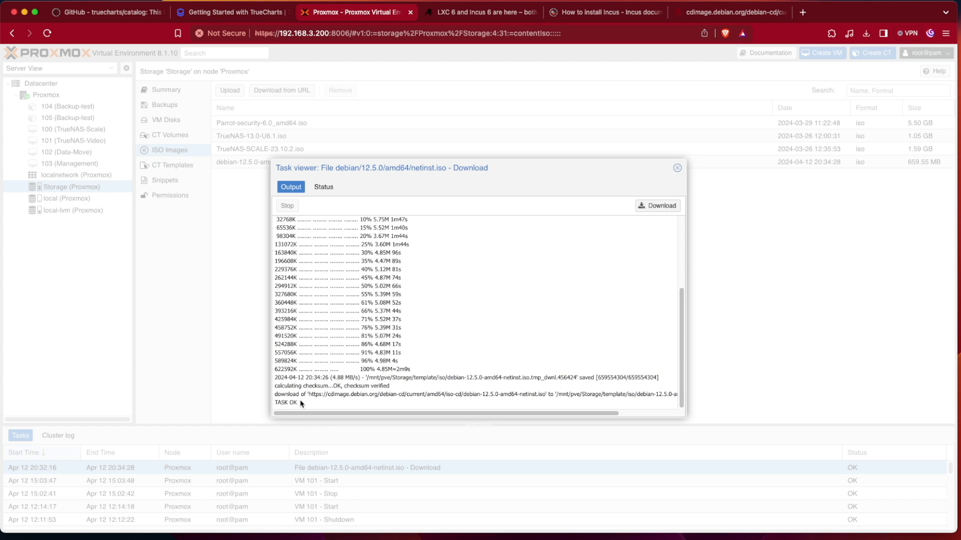
left_click(677, 168)
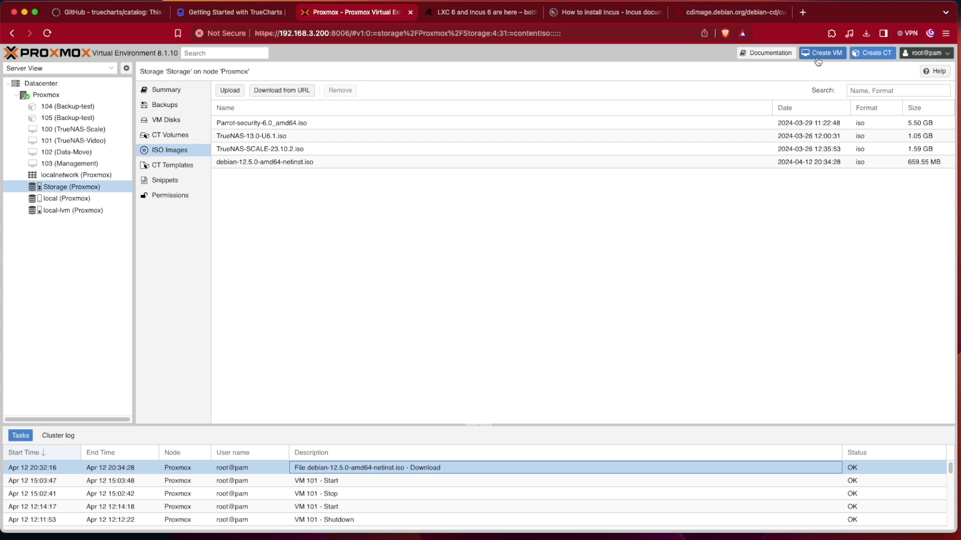
Start creating a new VM and name it debian12
left_click(822, 53)
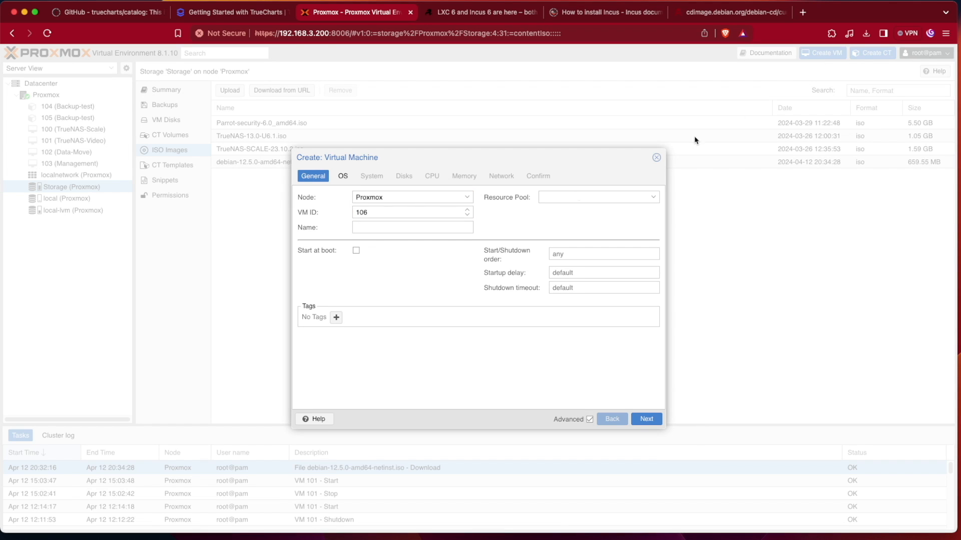
left_click(411, 227)
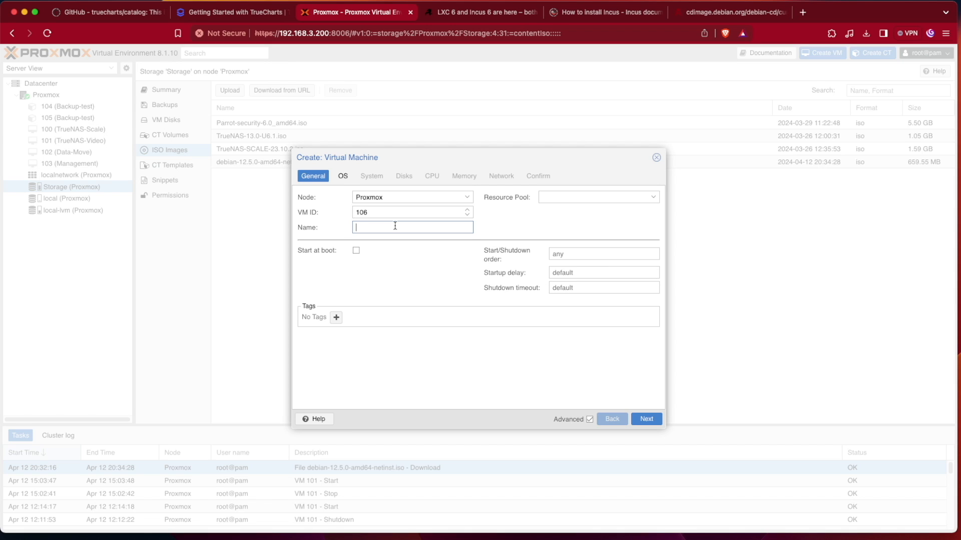
type("debian12")
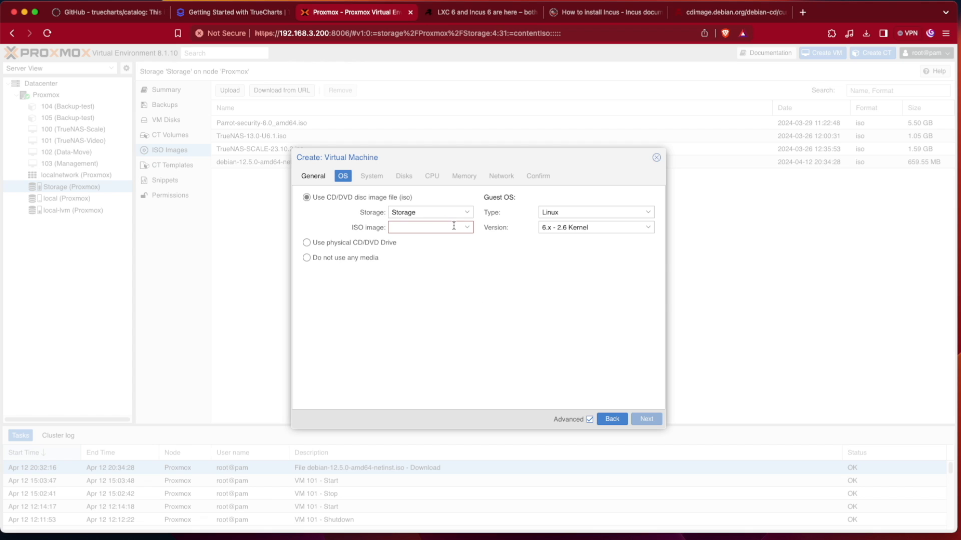
Choose debian-12.5.0-amd64-netinst.iso as the VM's install media
left_click(431, 227)
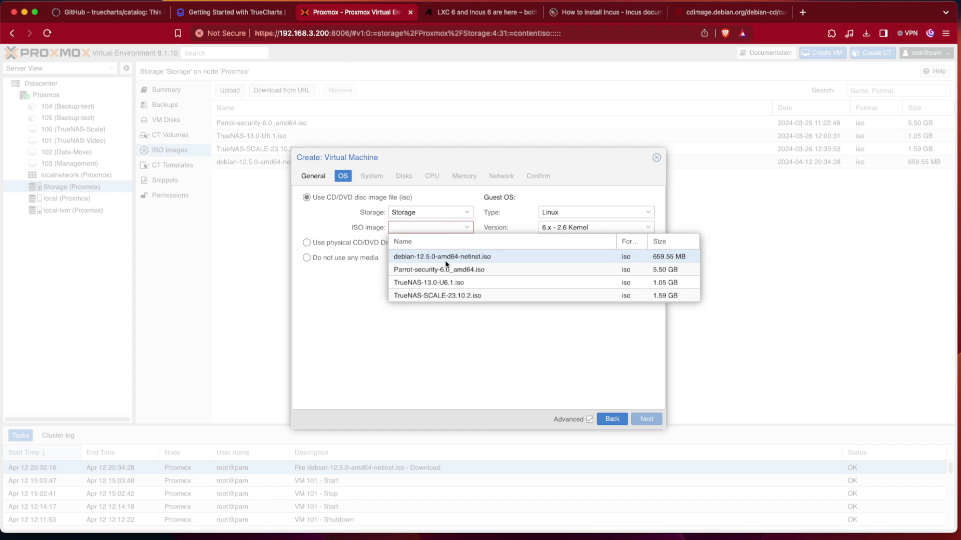
left_click(441, 256)
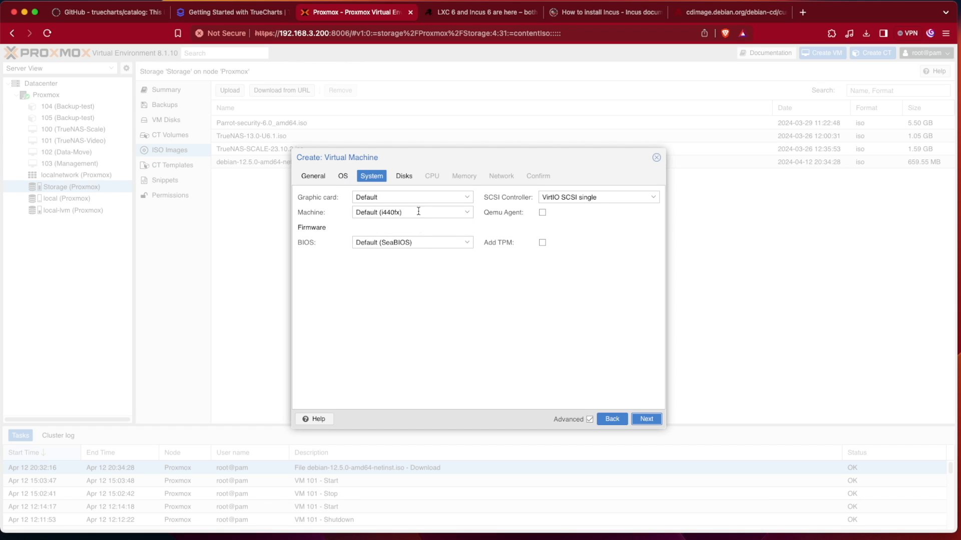
mouse_move(561, 207)
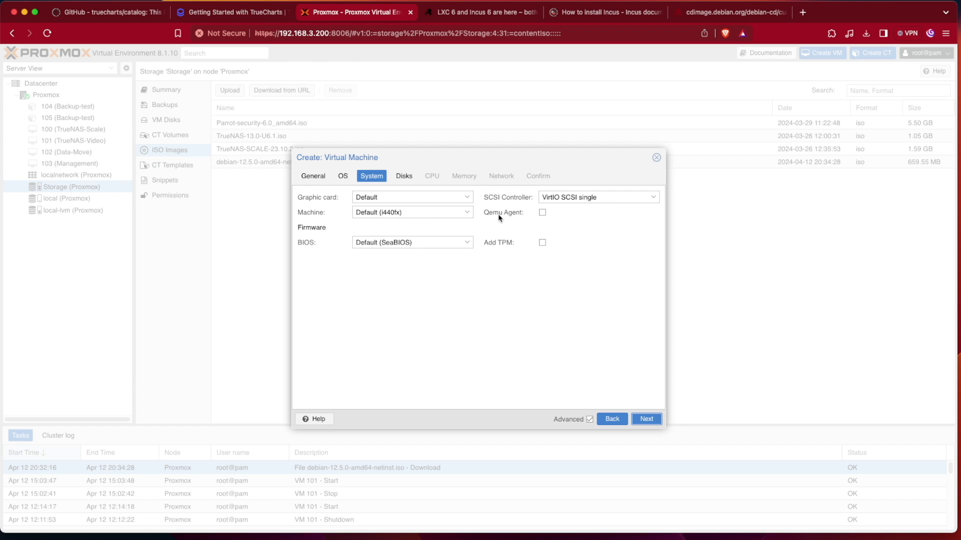
Enable Qemu Agent on the System settings and continue to Disks
left_click(541, 212)
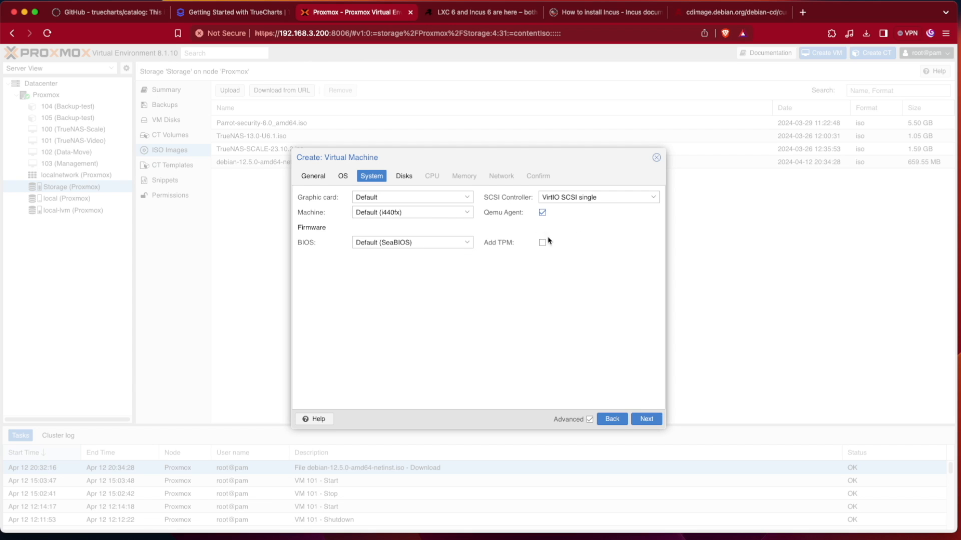
mouse_move(547, 290)
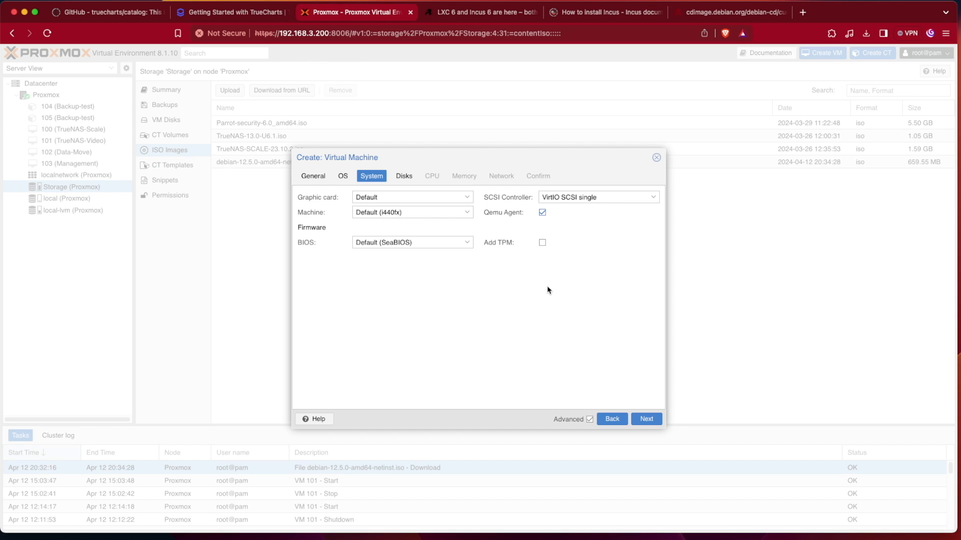
mouse_move(589, 343)
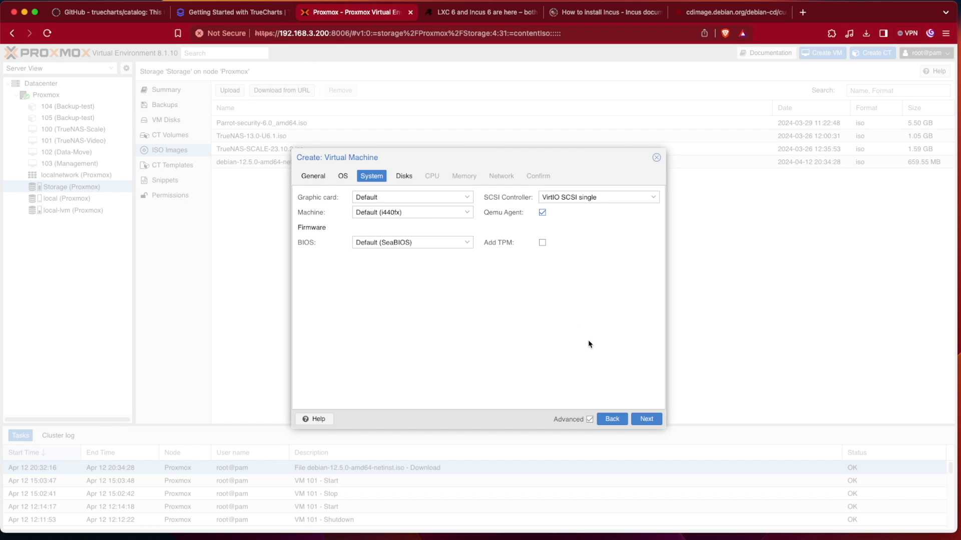
mouse_move(587, 345)
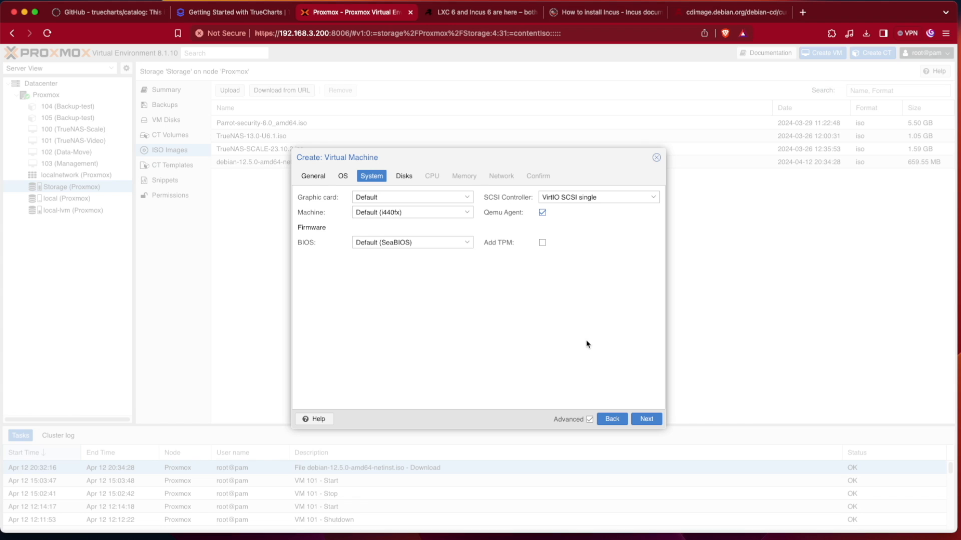
mouse_move(645, 420)
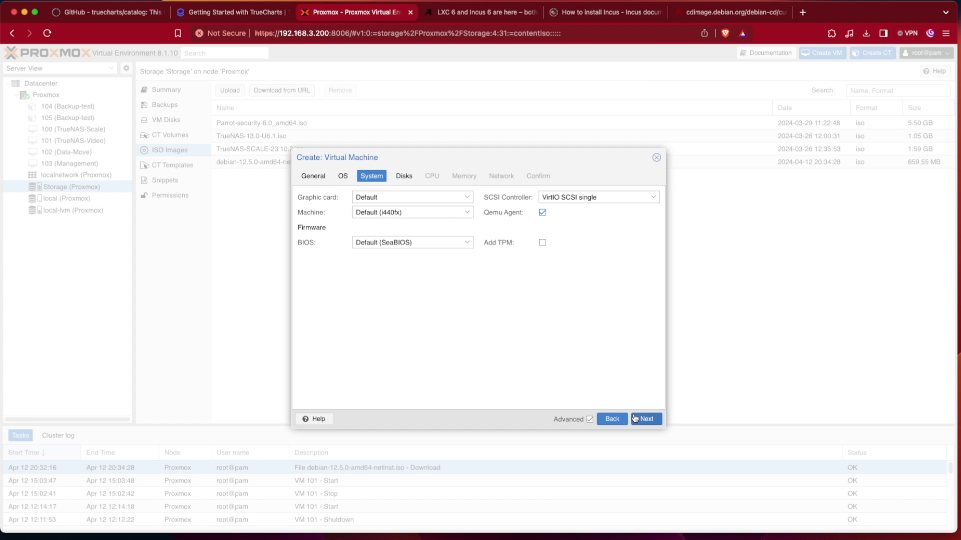
left_click(643, 419)
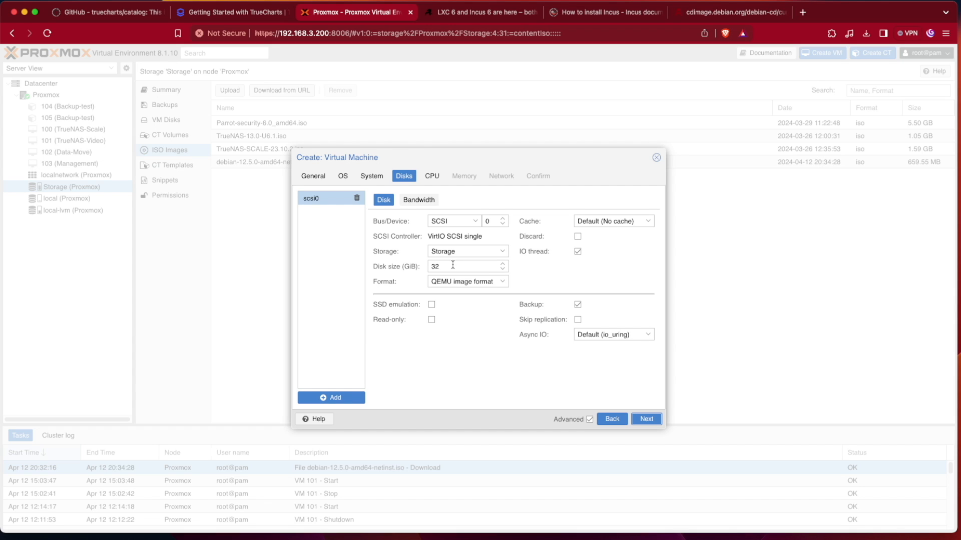
mouse_move(453, 265)
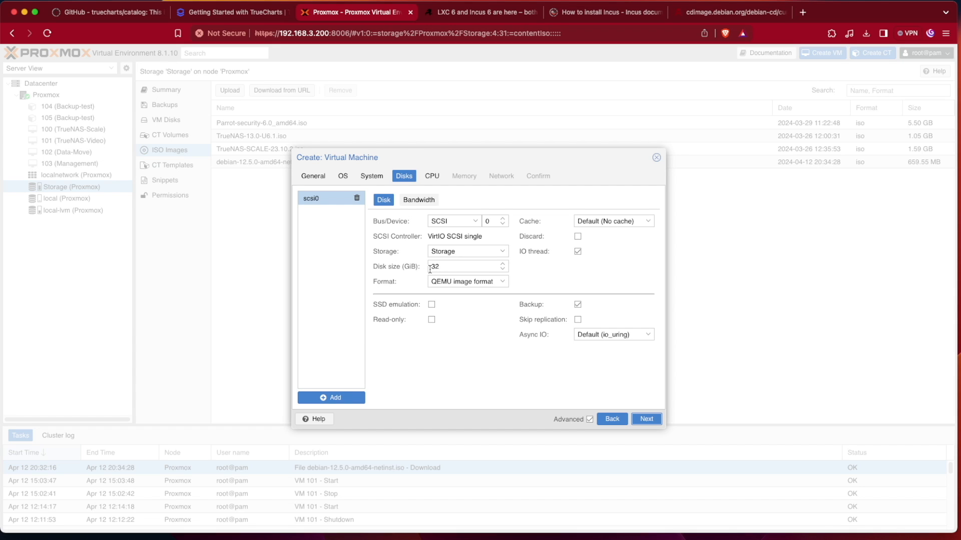
mouse_move(465, 277)
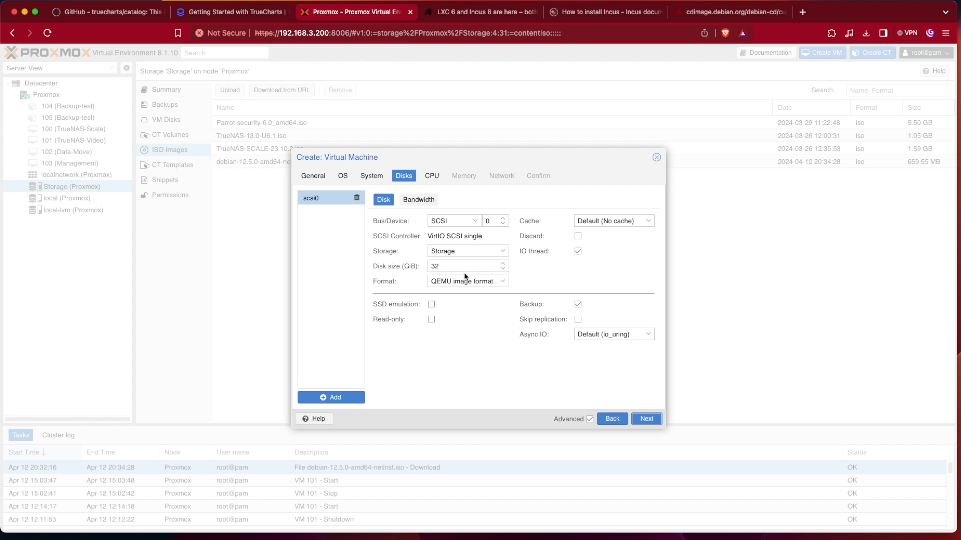
mouse_move(468, 277)
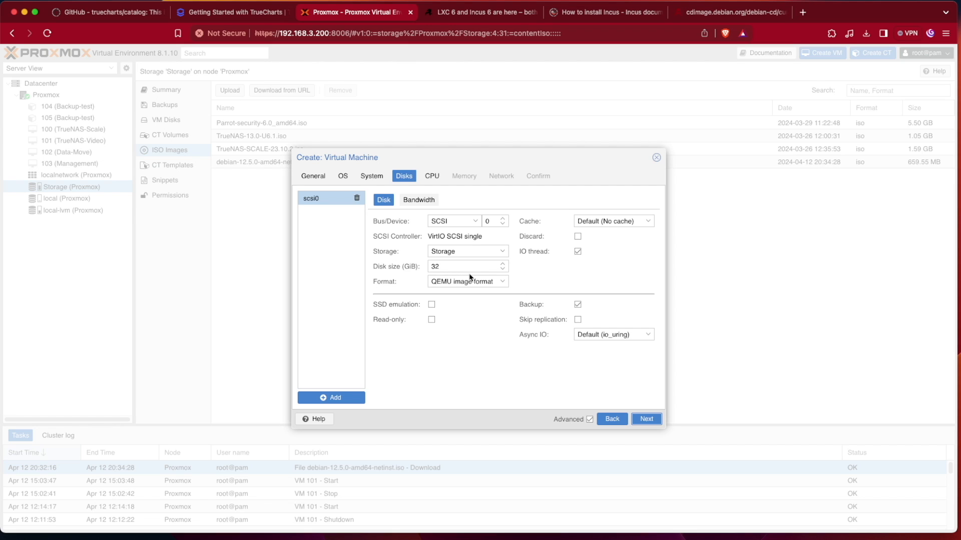
mouse_move(580, 238)
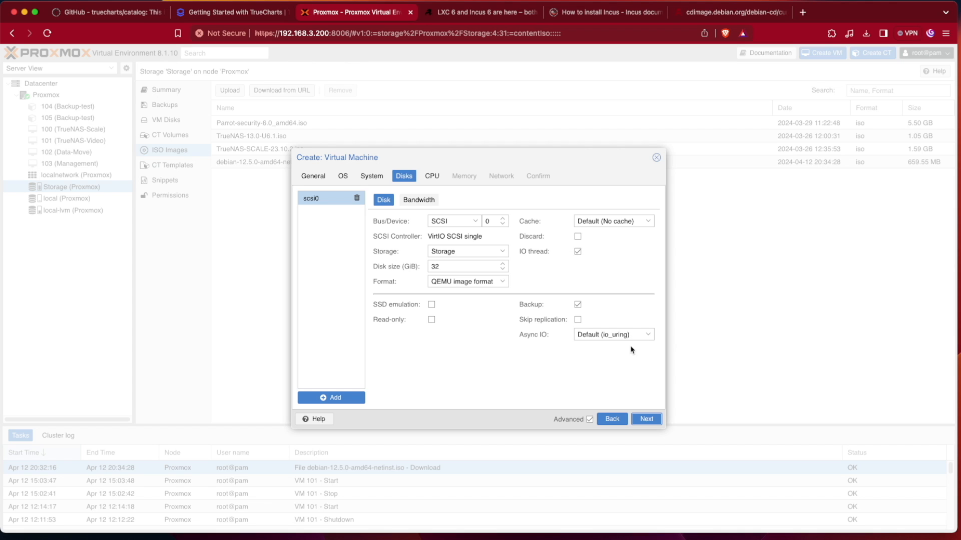
Accept the default 32 GiB SCSI disk on Storage and continue to CPU
left_click(431, 176)
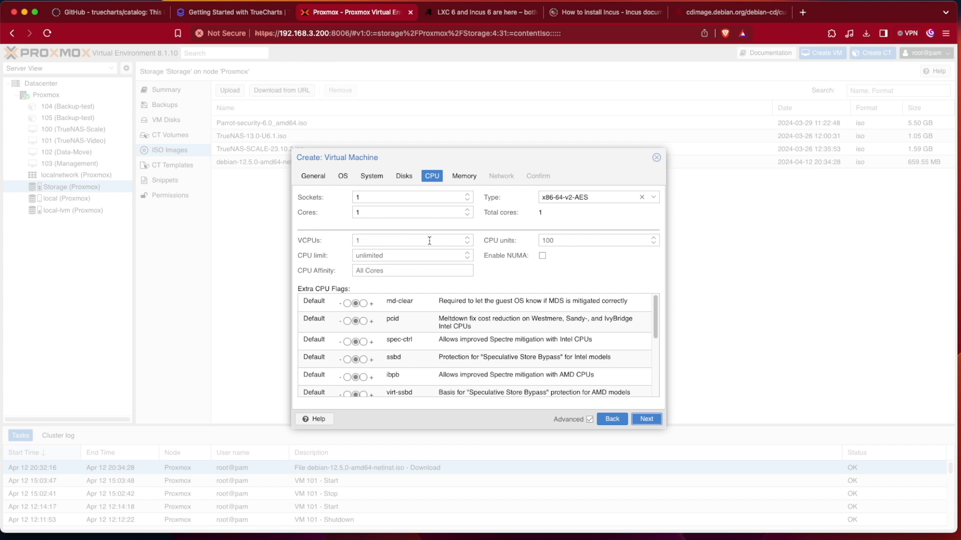
Configure the CPU with 1 socket, 2 cores and type host
left_click(467, 210)
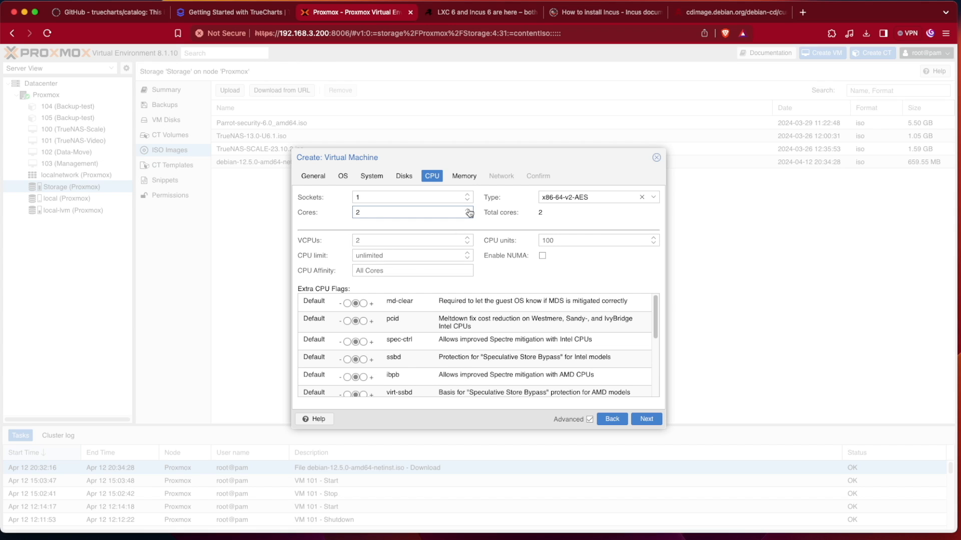
mouse_move(544, 193)
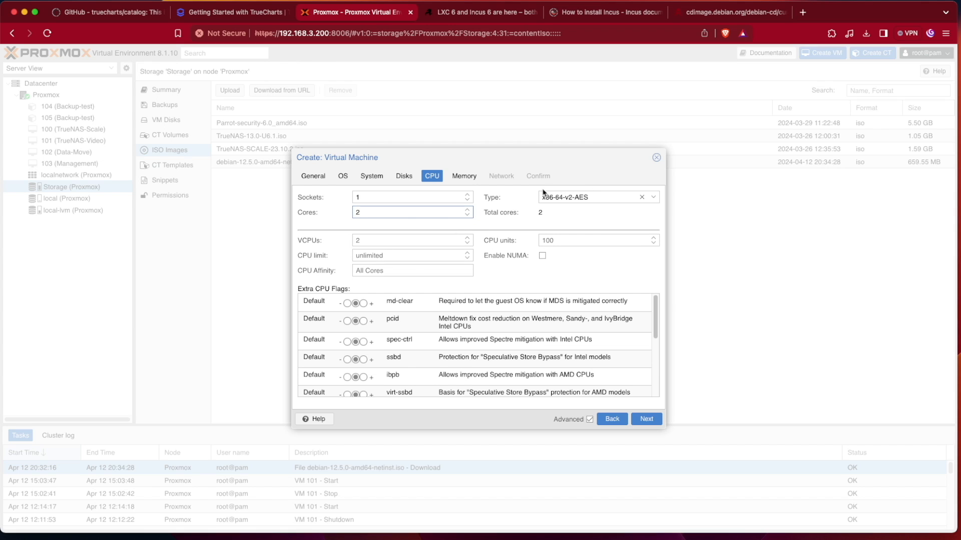
mouse_move(534, 203)
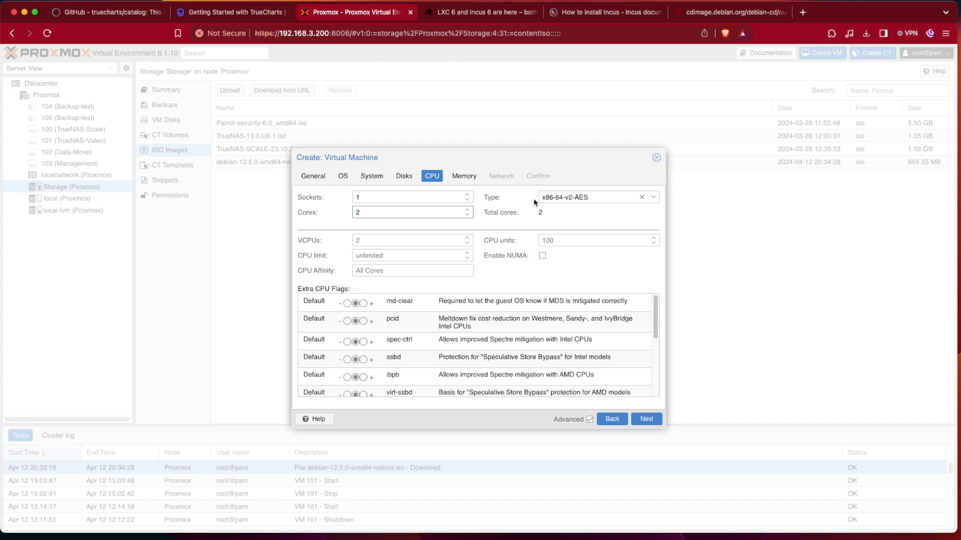
mouse_move(566, 207)
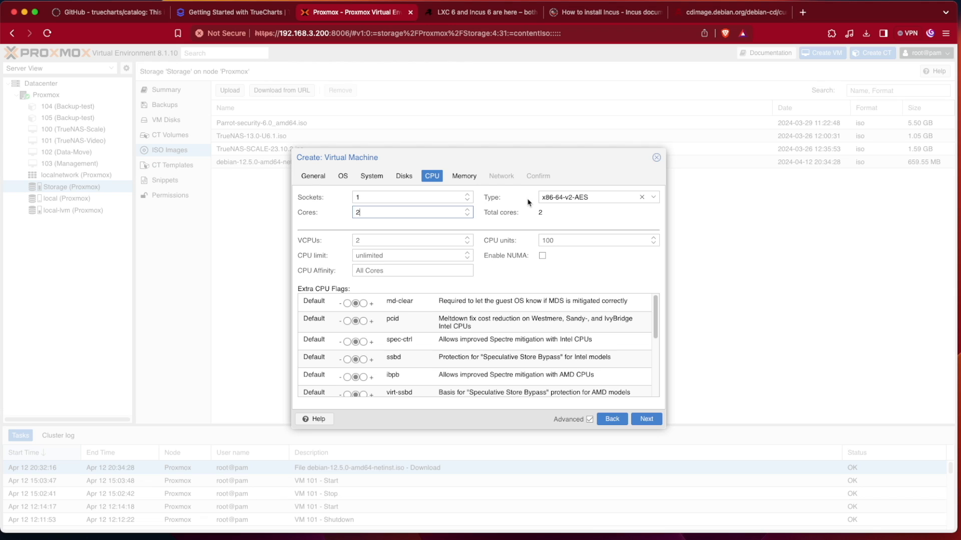
mouse_move(530, 207)
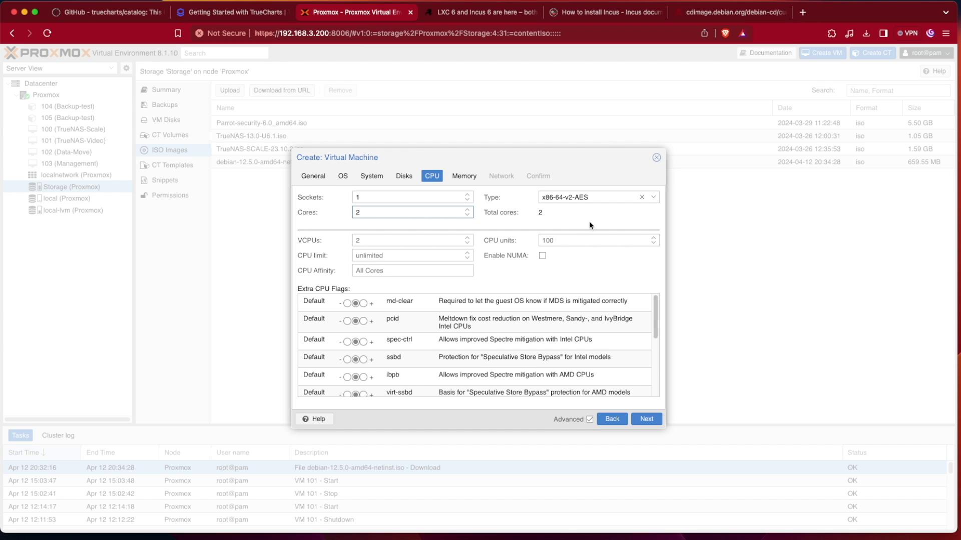
left_click(410, 212)
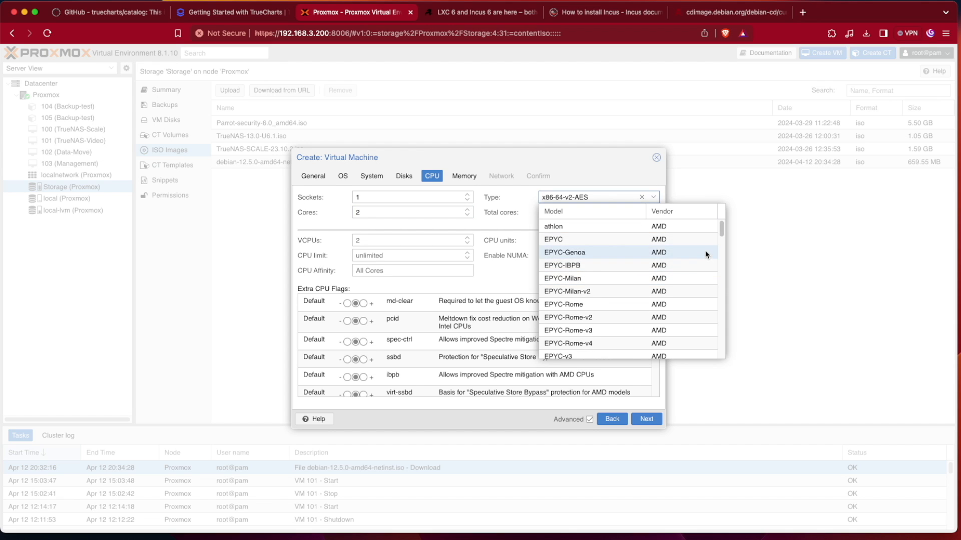
scroll("down", 3)
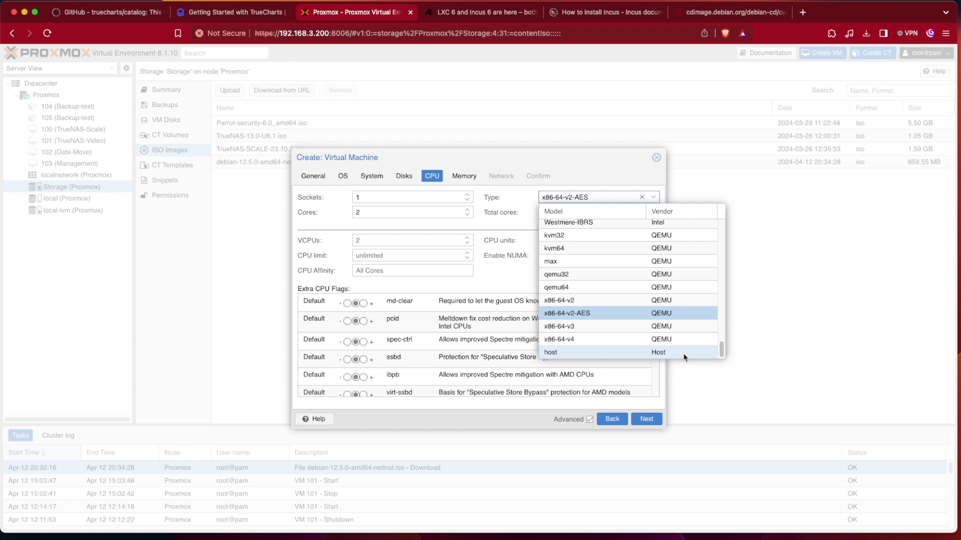
left_click(550, 352)
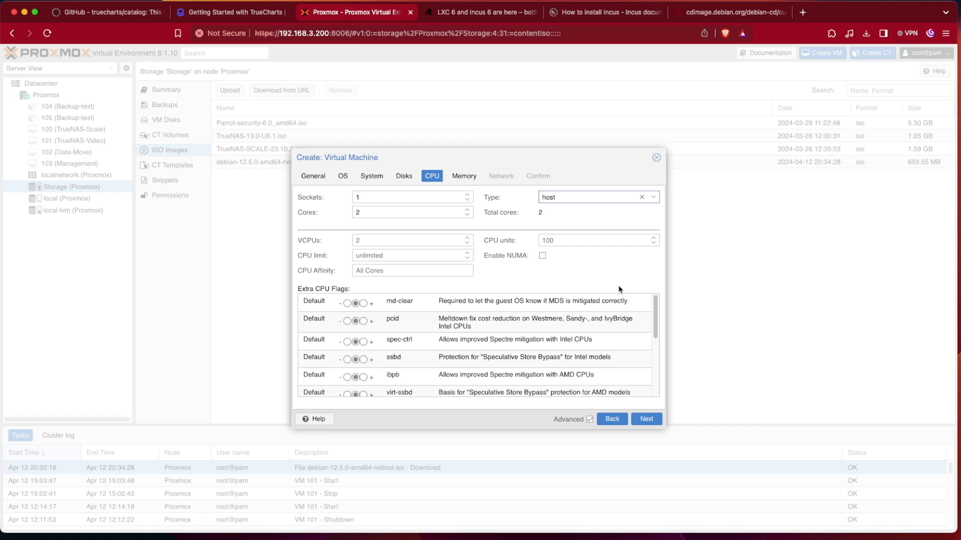
left_click(582, 198)
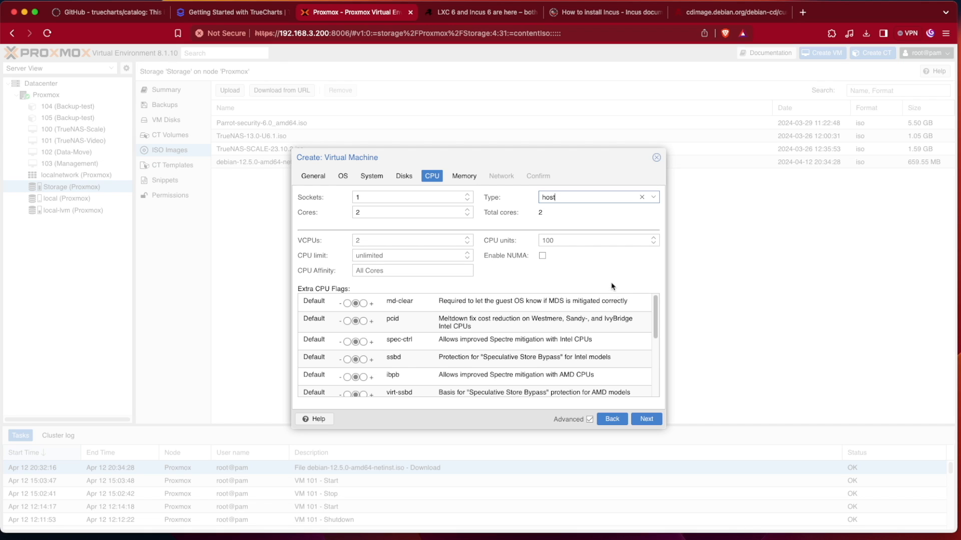
mouse_move(613, 419)
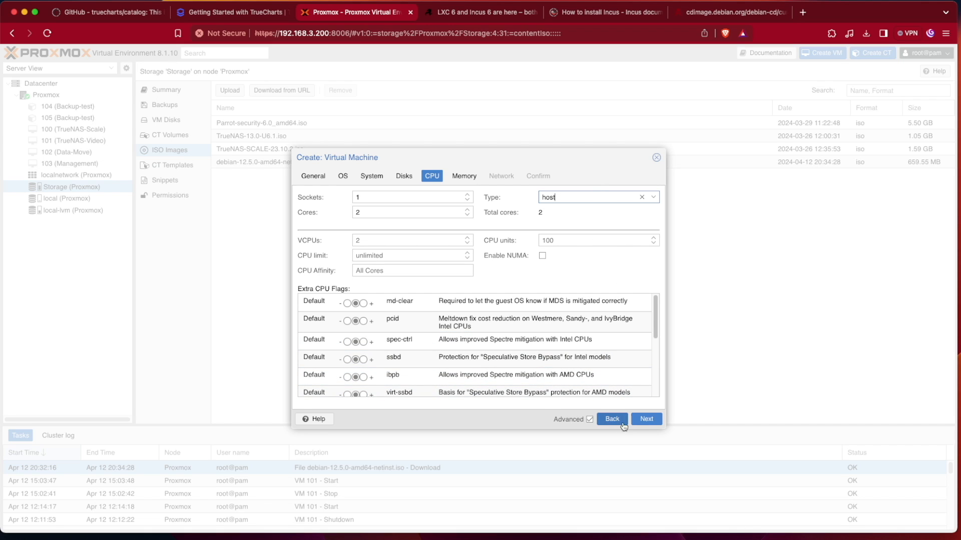
Keep 2048 MiB memory and the vmbr0 VirtIO network defaults and finish creating the VM
left_click(646, 419)
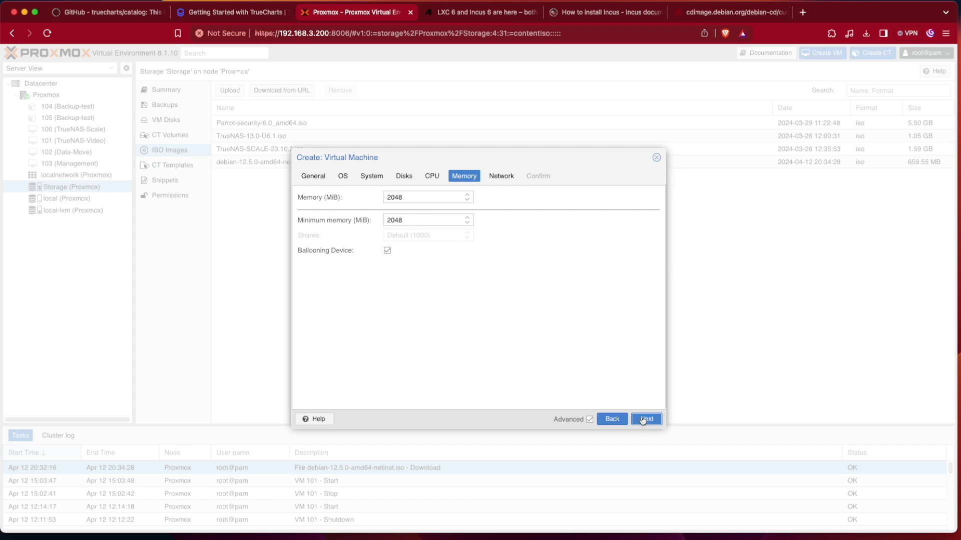
left_click(645, 419)
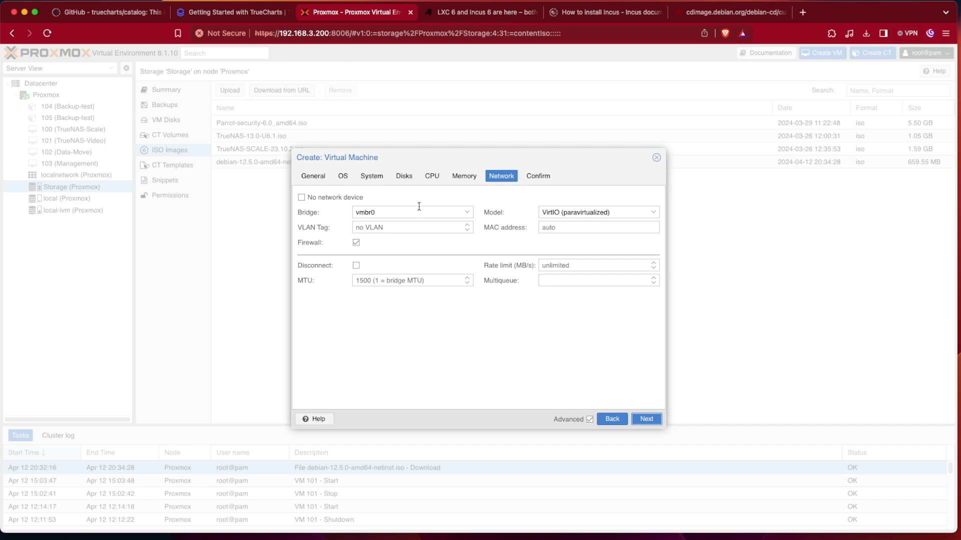
mouse_move(378, 222)
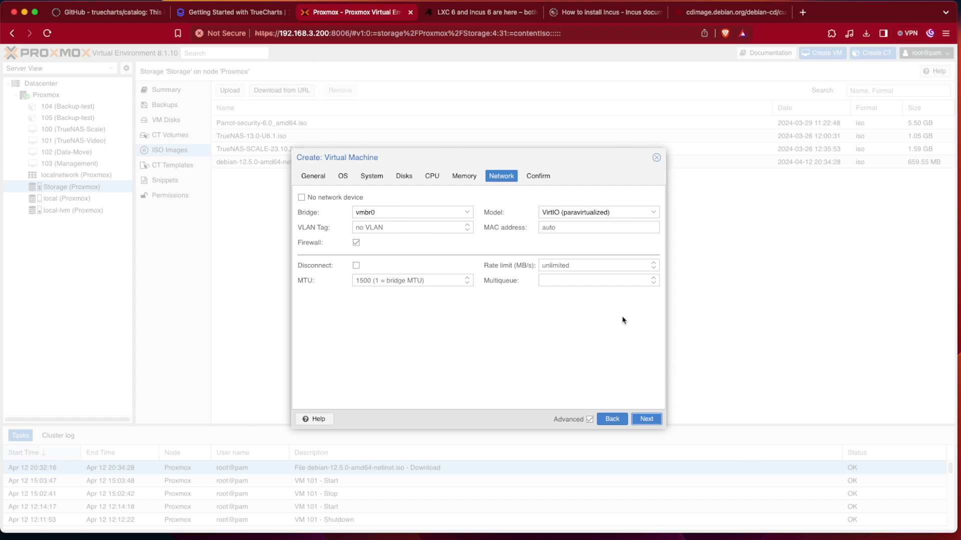
mouse_move(616, 317)
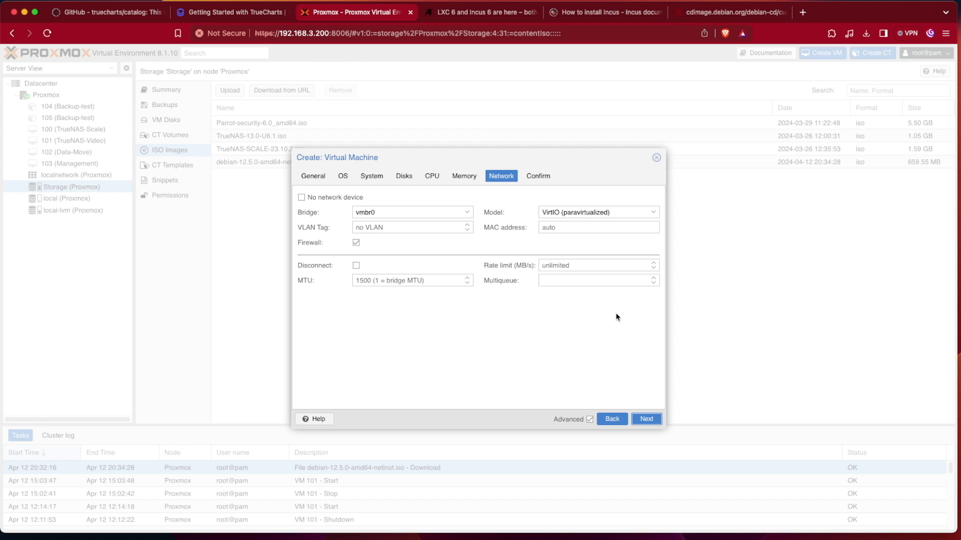
left_click(645, 418)
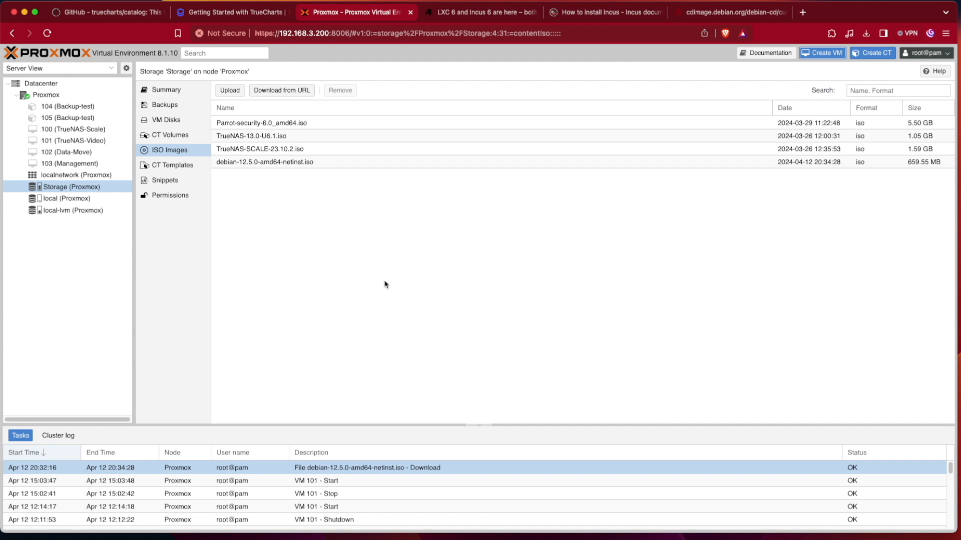
mouse_move(384, 282)
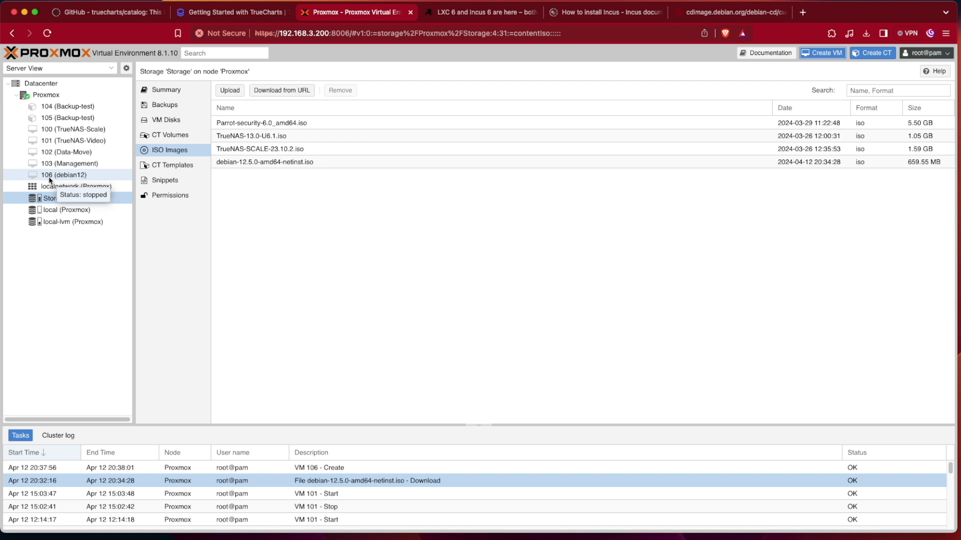
Show the summary of the new VM 106 (debian12) from the Server View tree
left_click(63, 174)
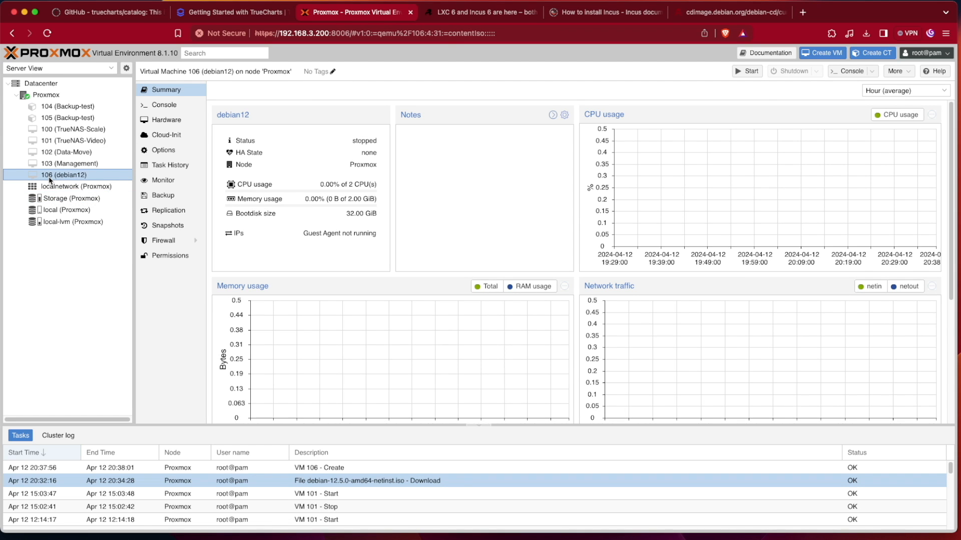
mouse_move(55, 174)
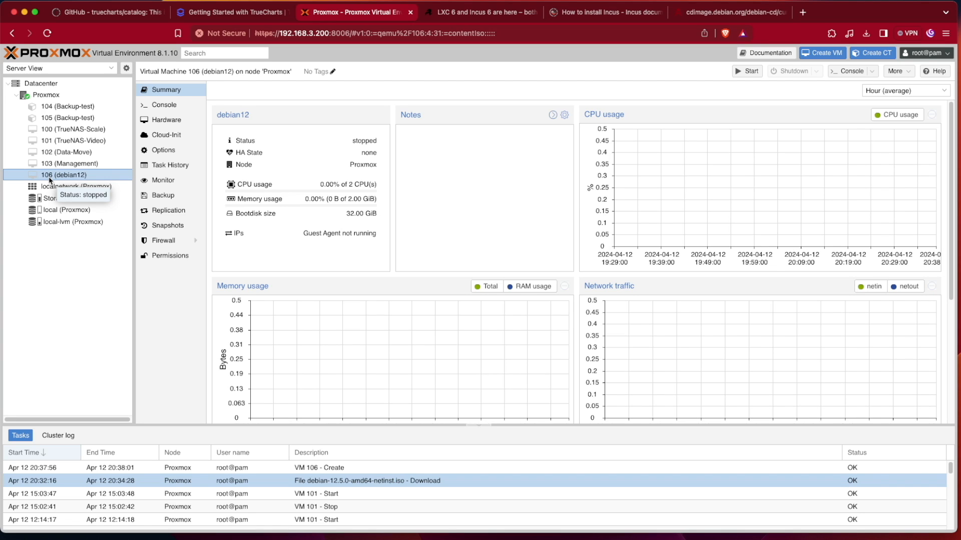
mouse_move(78, 191)
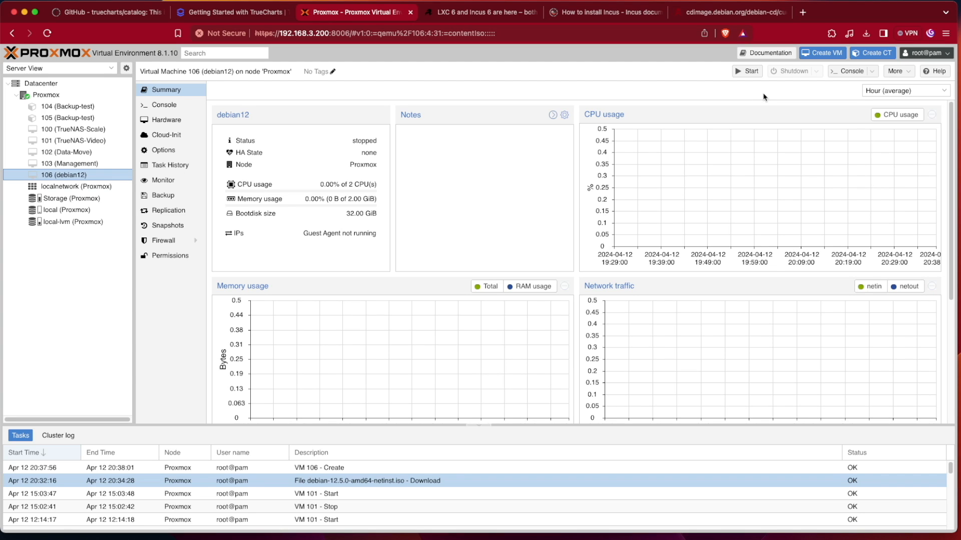
mouse_move(753, 92)
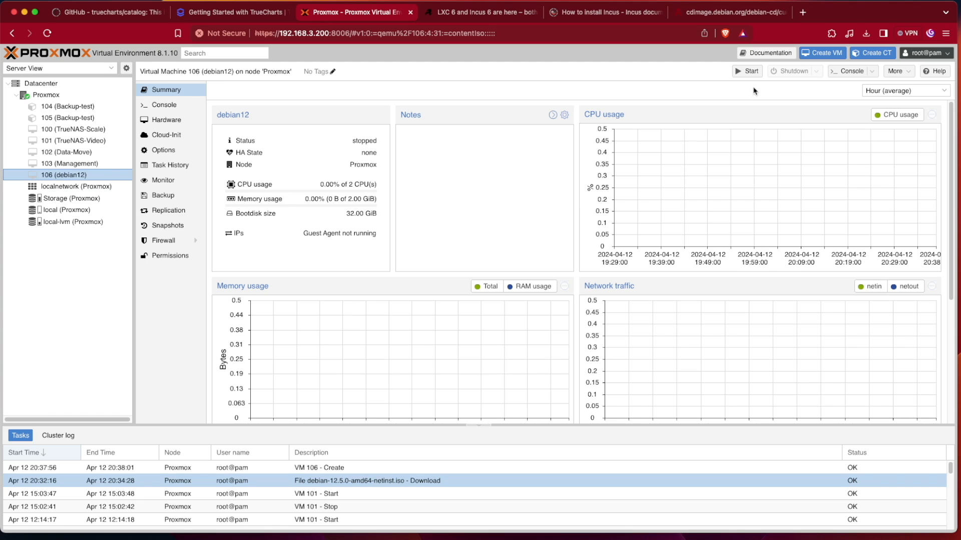
mouse_move(746, 92)
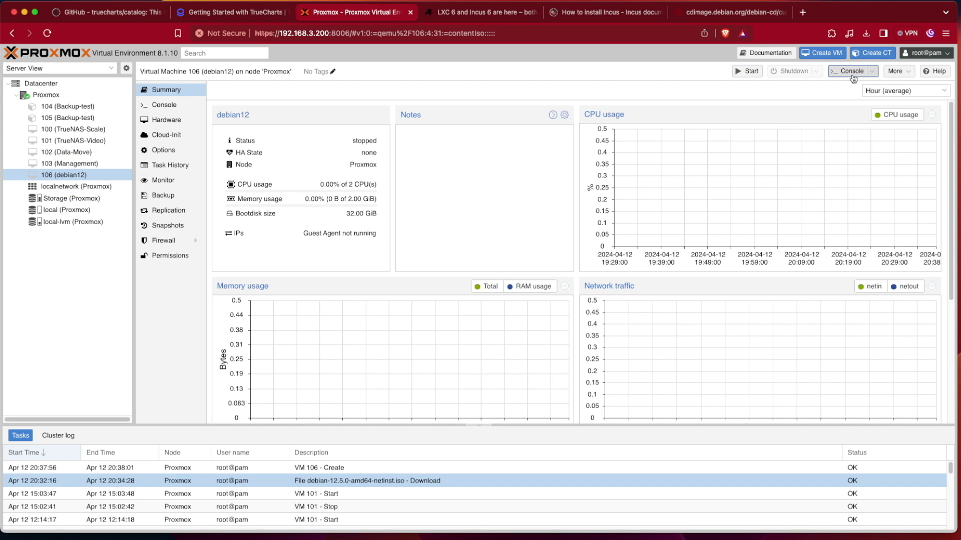
Bring up VM 106's console with the Debian installer at the hostname step
left_click(850, 71)
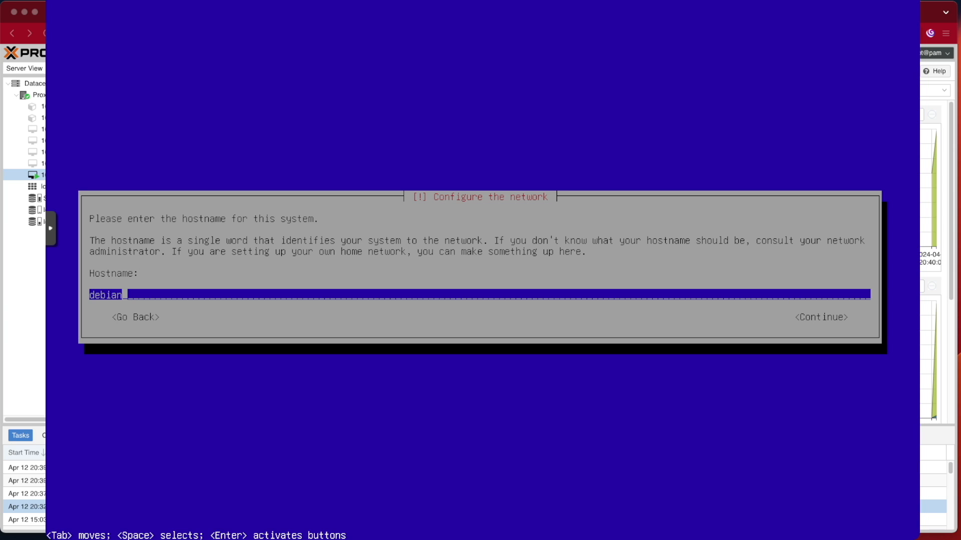
Set the installer hostname to debian12 and the domain name to loacl
type("12")
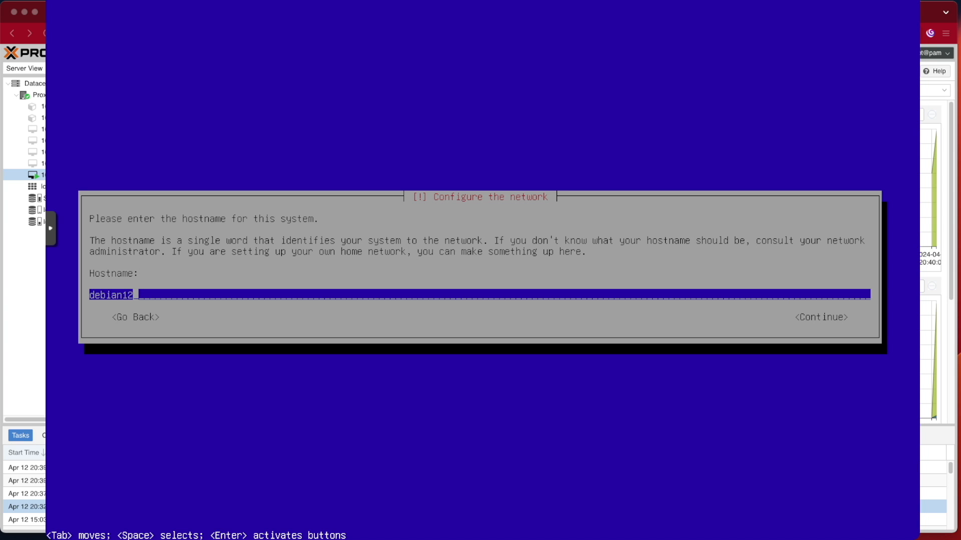
left_click(820, 317)
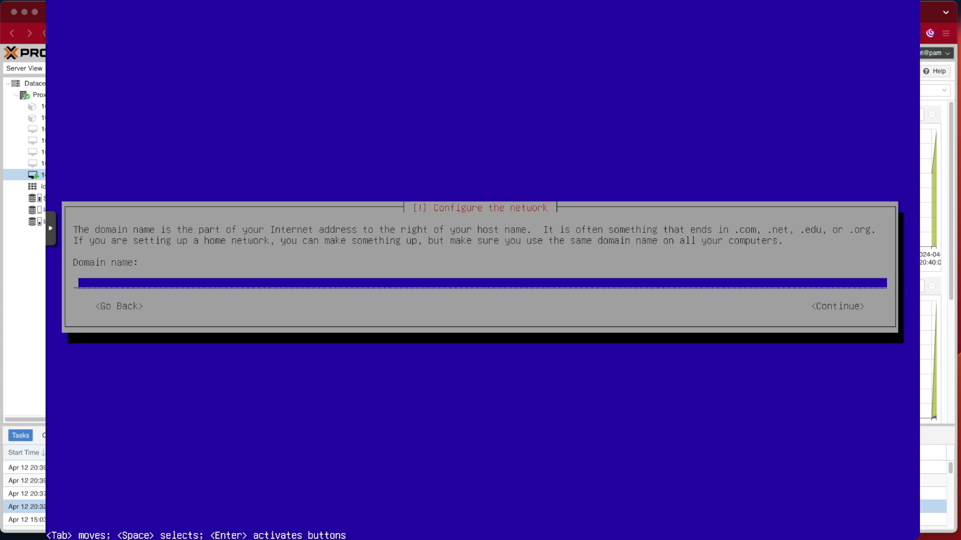
type("loacl")
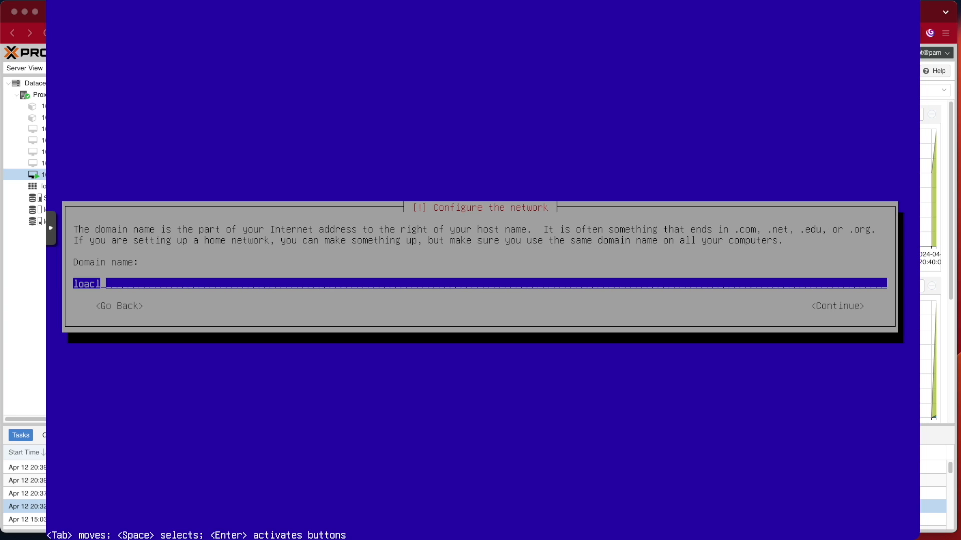
left_click(836, 307)
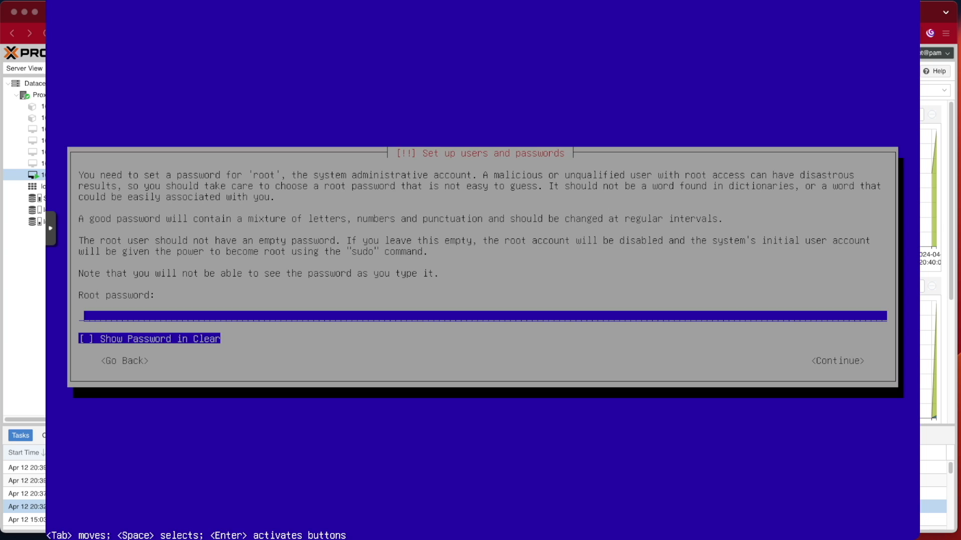
Set the root password and create the new user account with its password
type("password")
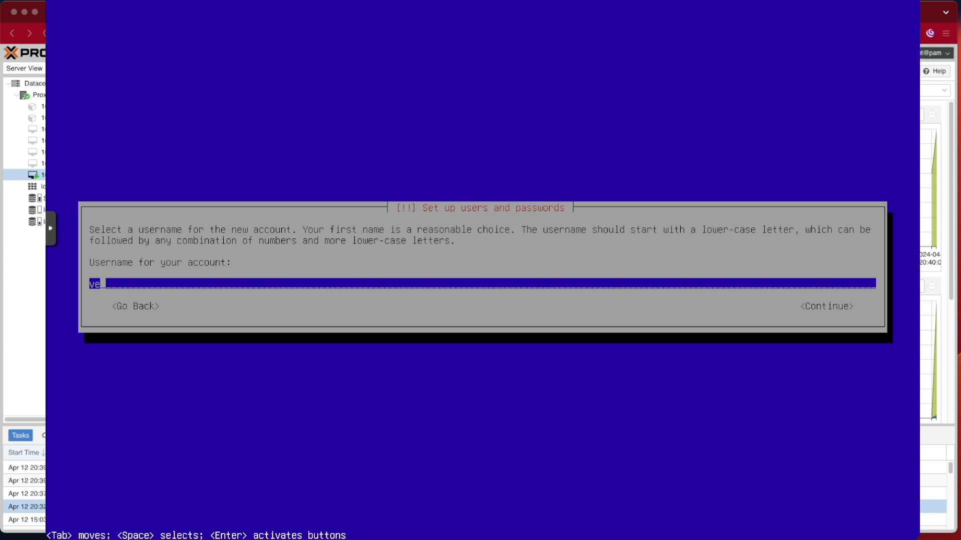
left_click(826, 306)
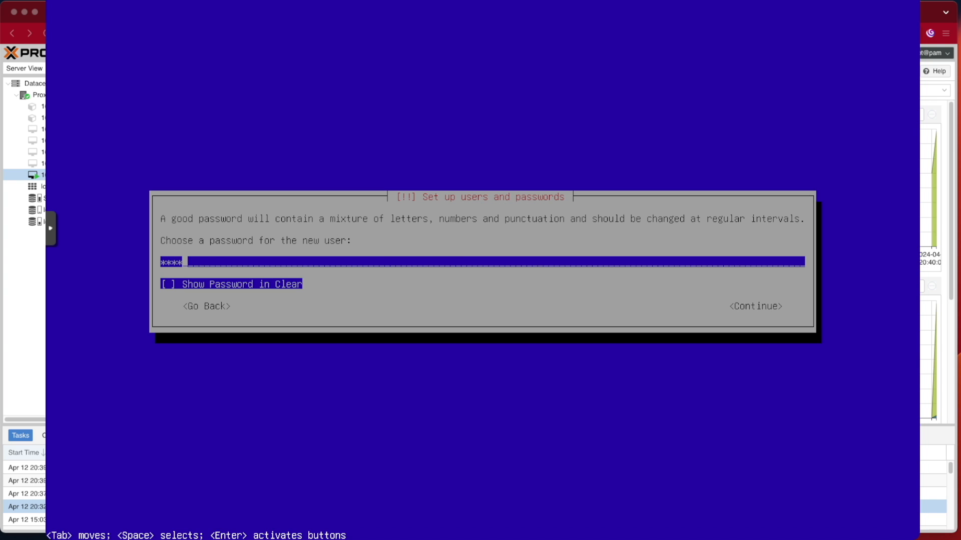
left_click(754, 306)
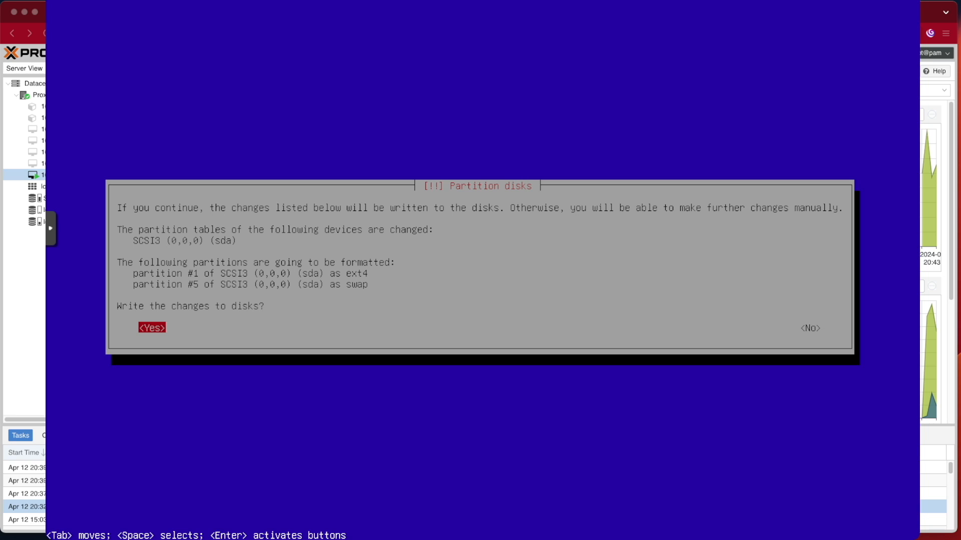
Approve writing the guided ext4 and swap partition changes to disk sda
left_click(151, 327)
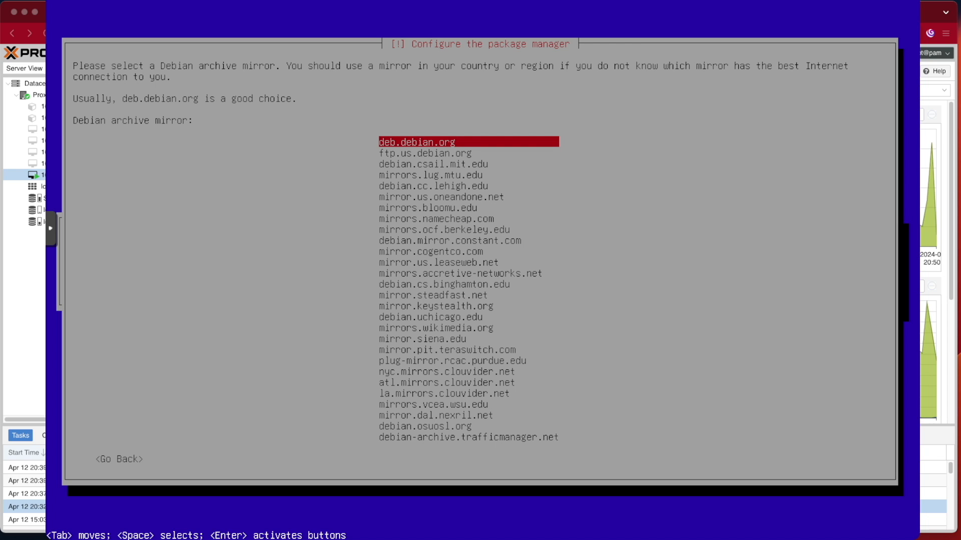
Accept deb.debian.org as the package manager's archive mirror
key("Enter")
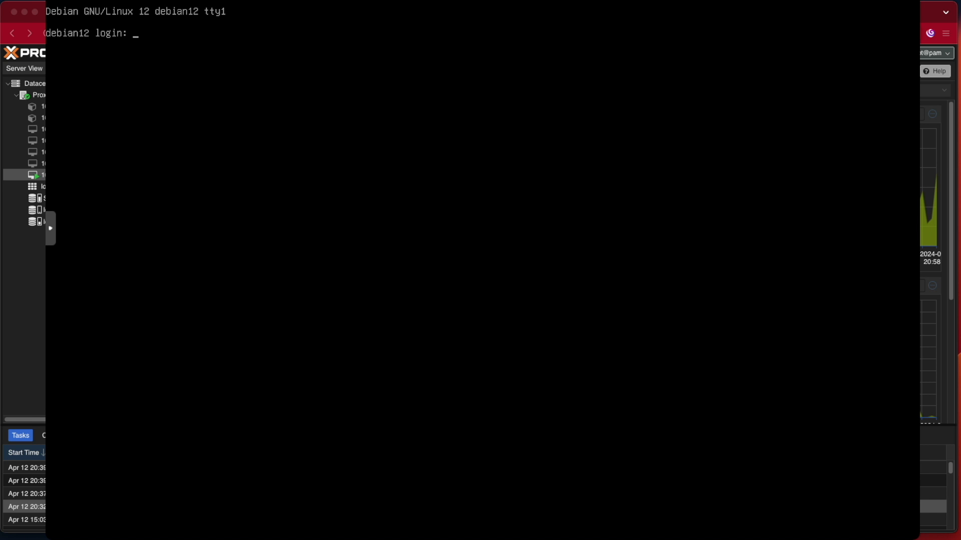
Enter the username ve at the debian12 login prompt to reach the password prompt
type("vr")
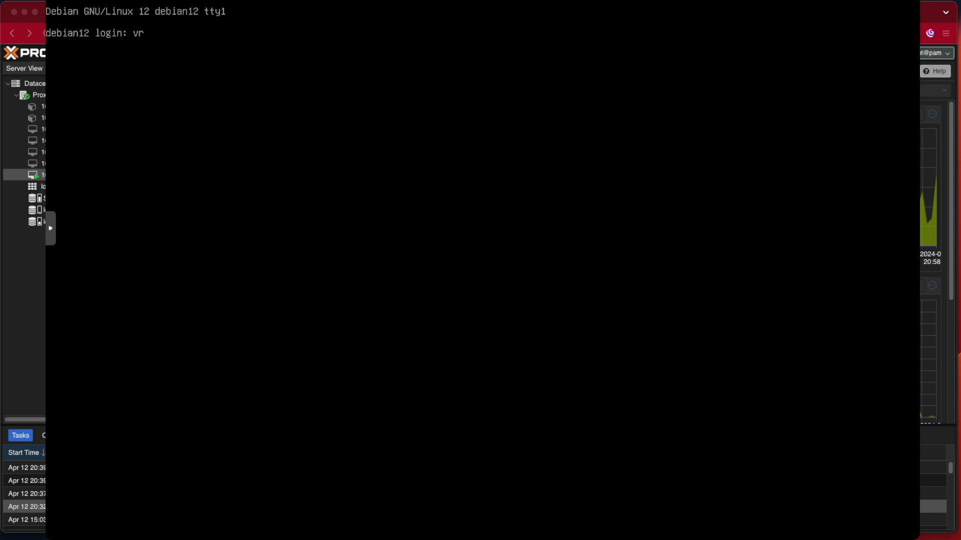
type("e")
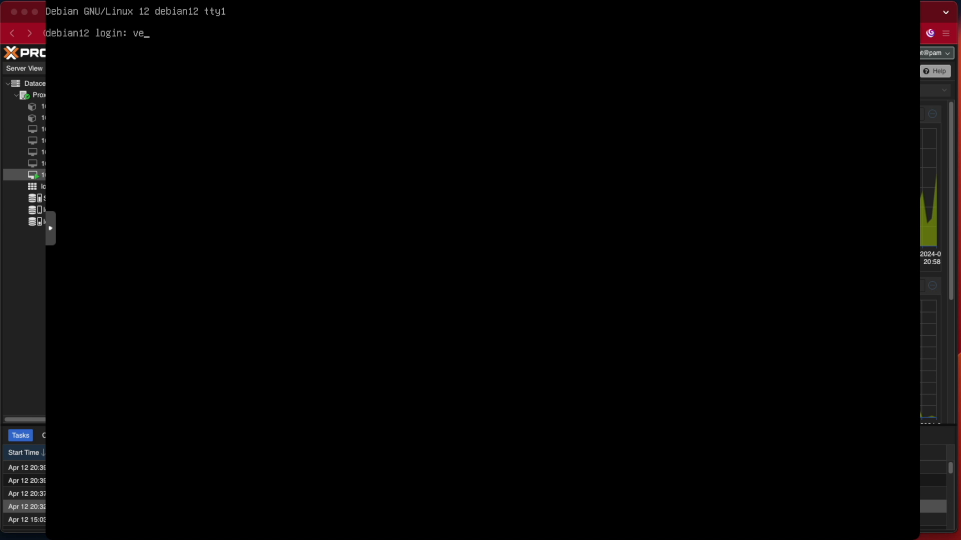
key("Return")
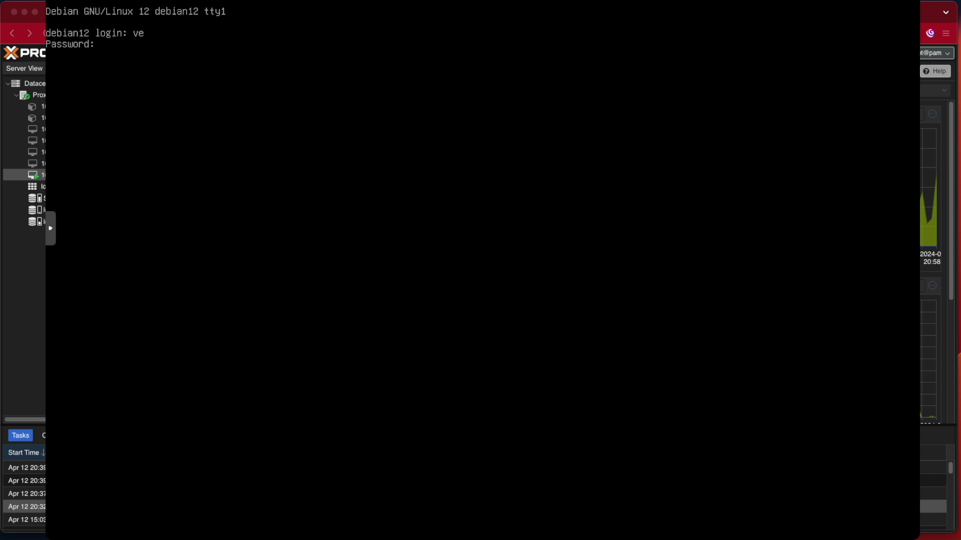